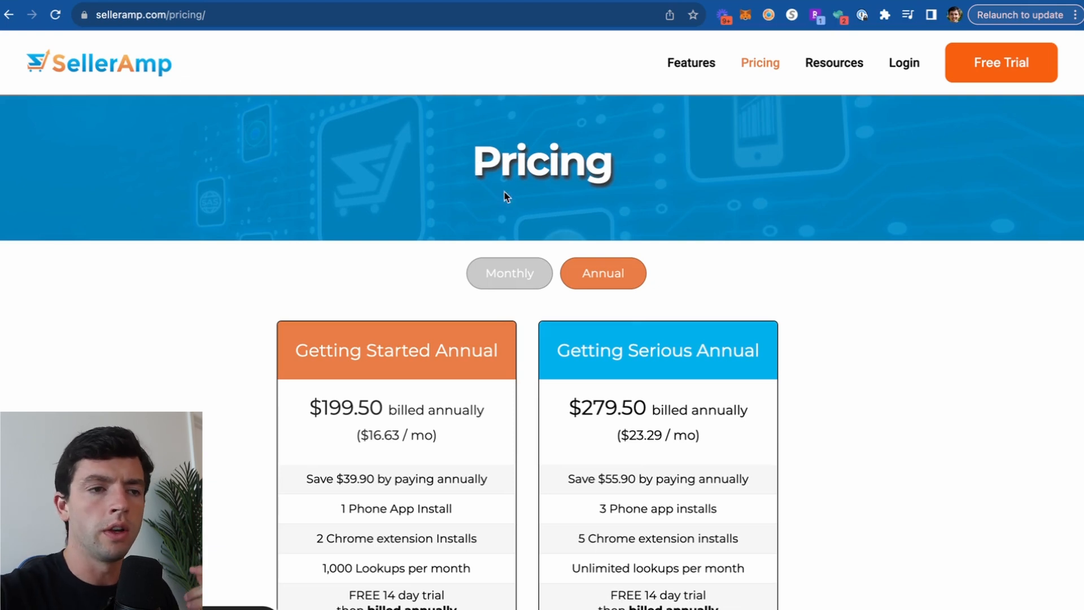
Scroll the settings page and toggle plan prices between monthly and annual, ending on monthly
{"action": "scroll", "scroll_direction": "down", "scroll_amount": 3}
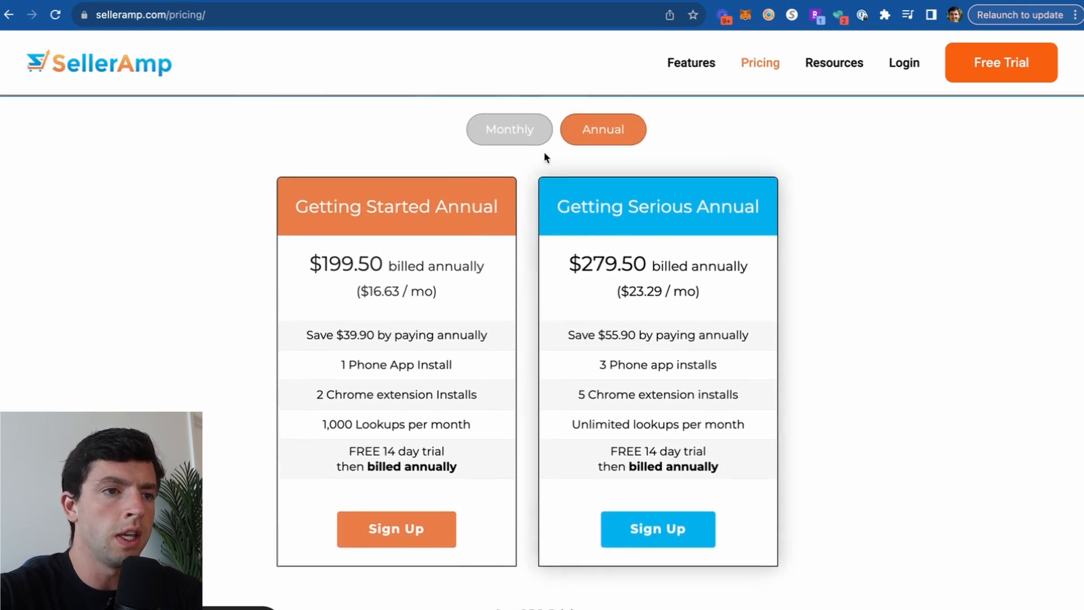
{"action": "left_click", "coordinate": [509, 129]}
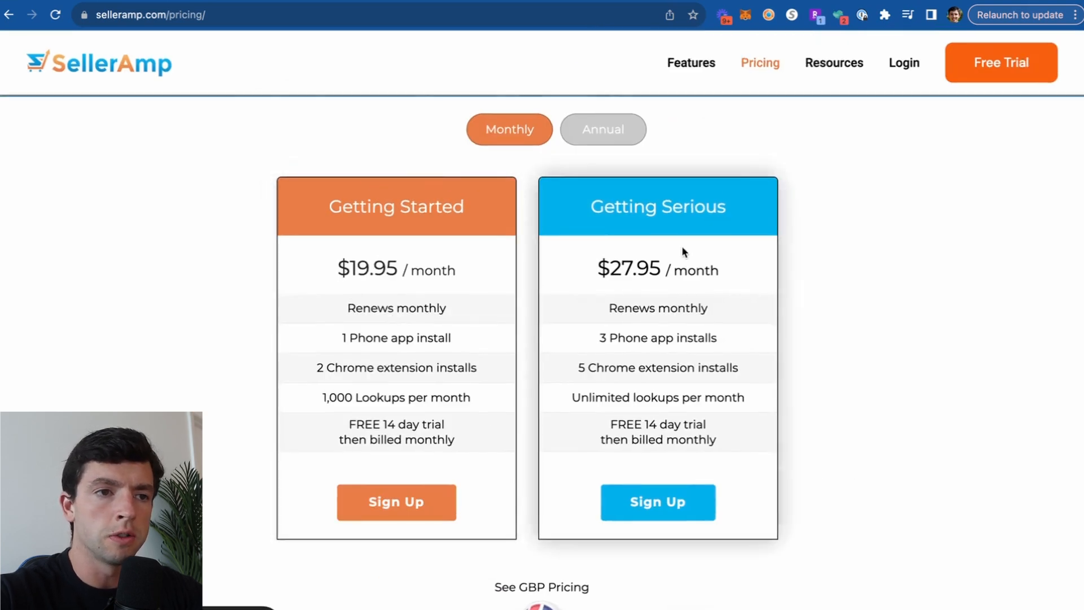
{"action": "left_click", "coordinate": [602, 129]}
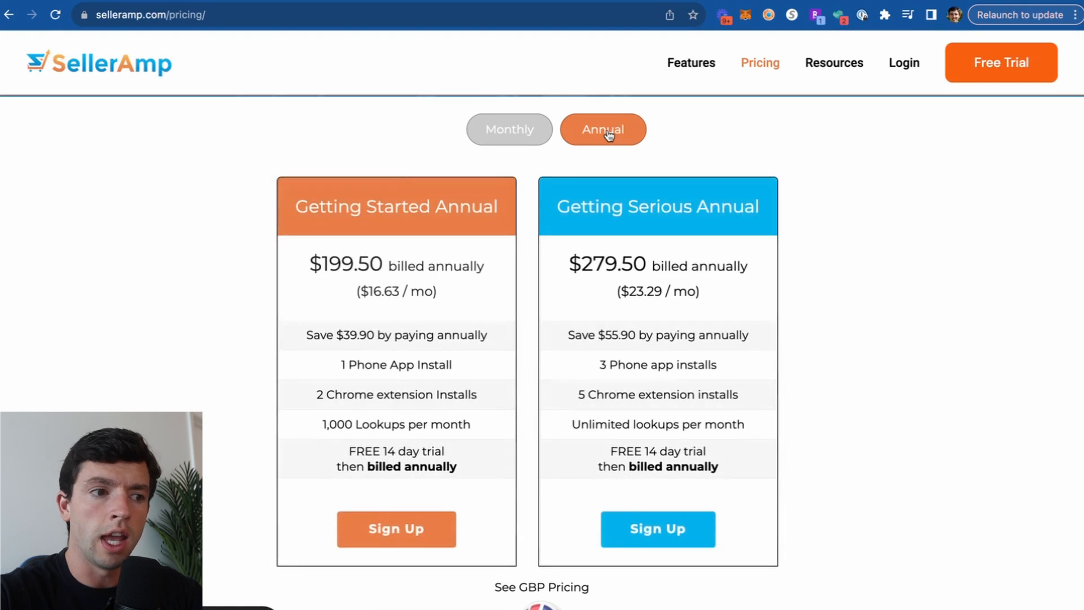
{"action": "mouse_move", "coordinate": [594, 149]}
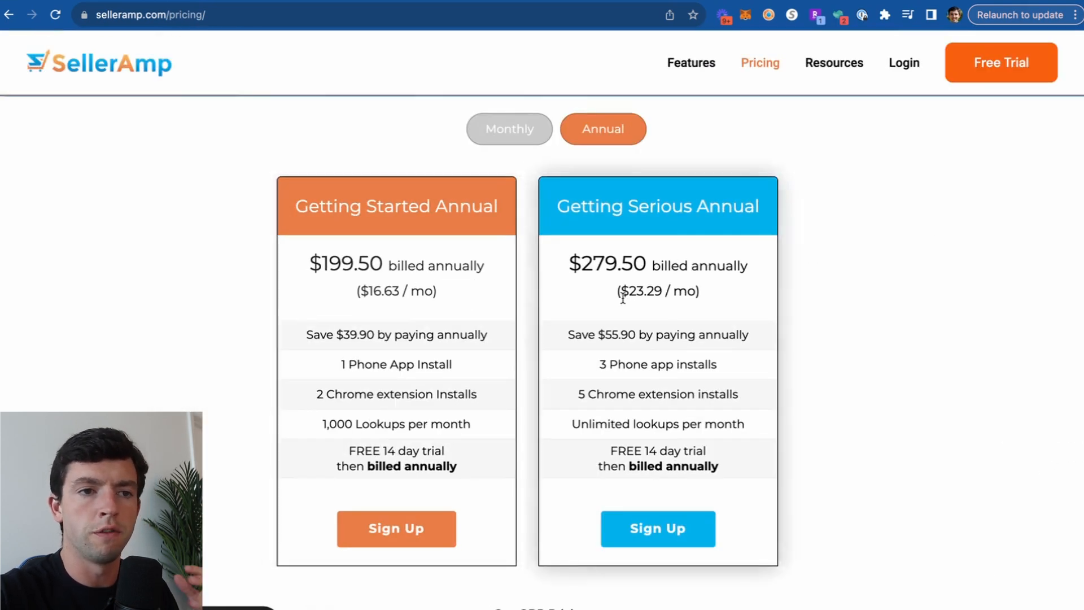
{"action": "left_click", "coordinate": [509, 129]}
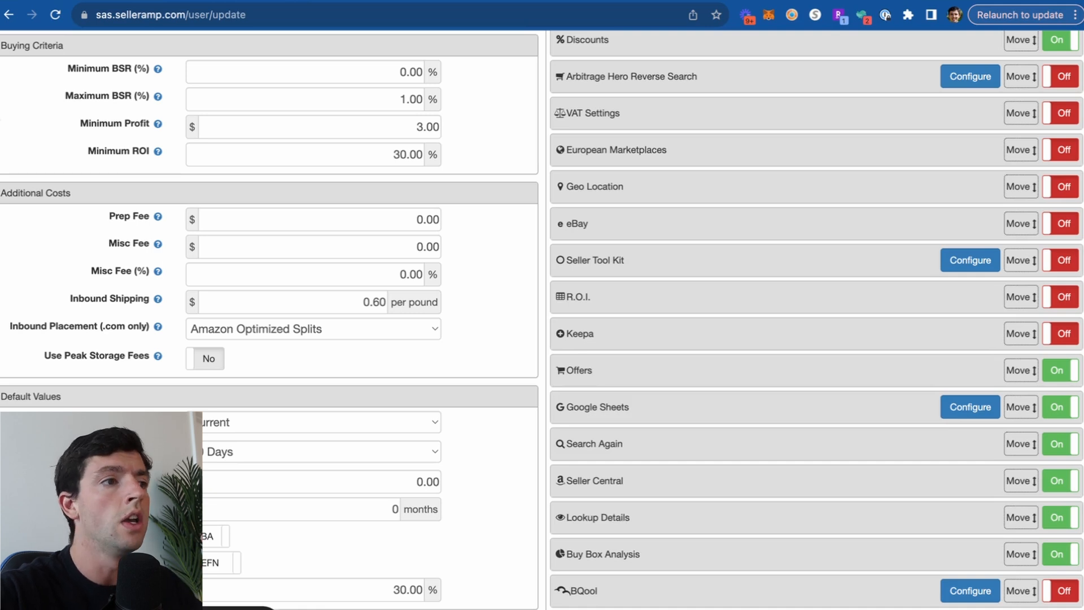
{"action": "mouse_move", "coordinate": [11, 73]}
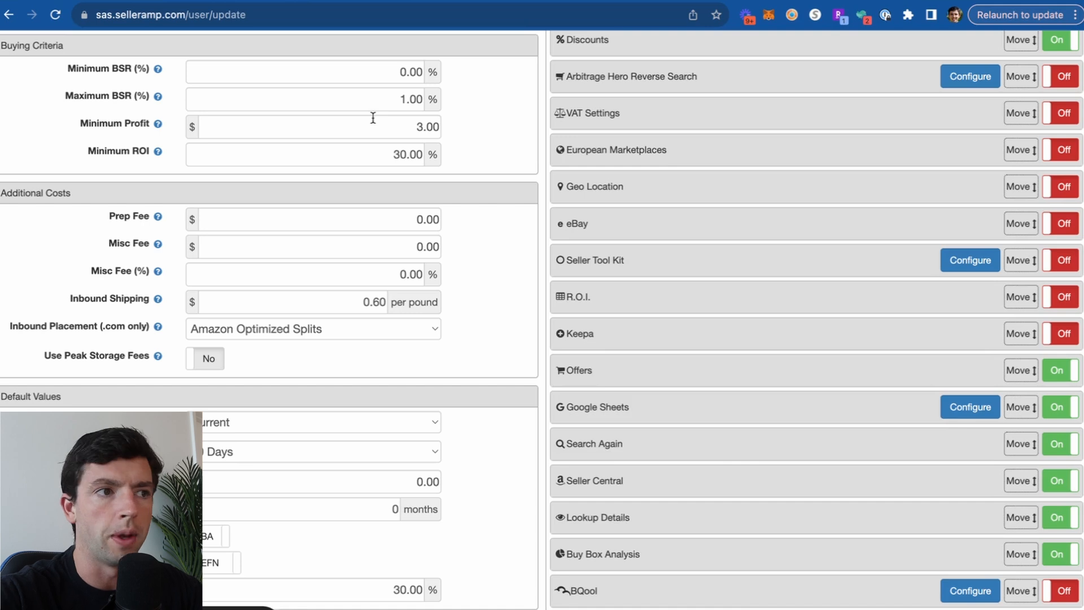
{"action": "mouse_move", "coordinate": [372, 147]}
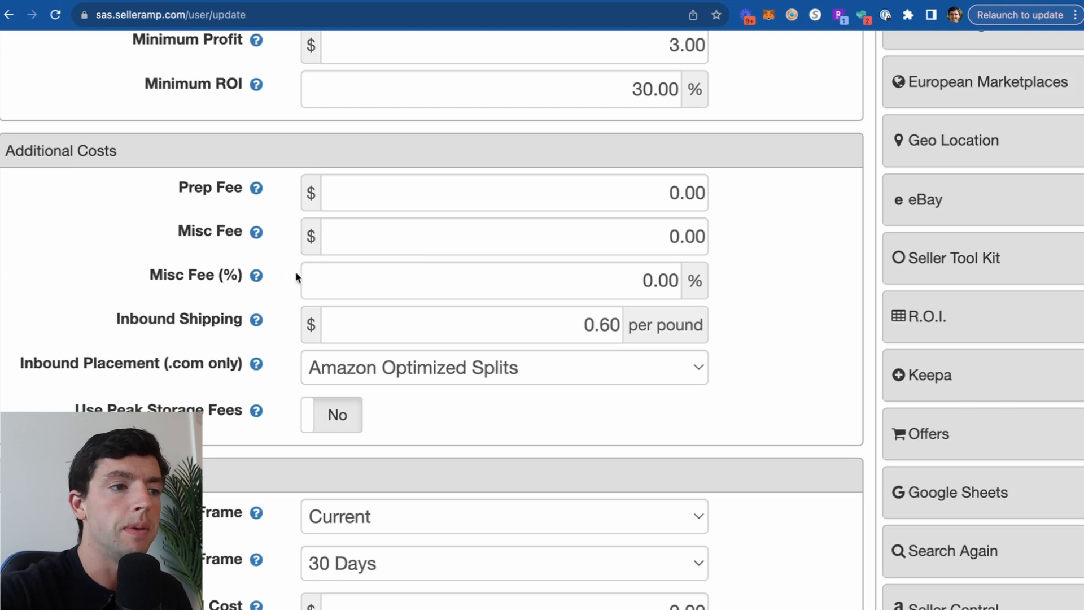
{"action": "mouse_move", "coordinate": [256, 275]}
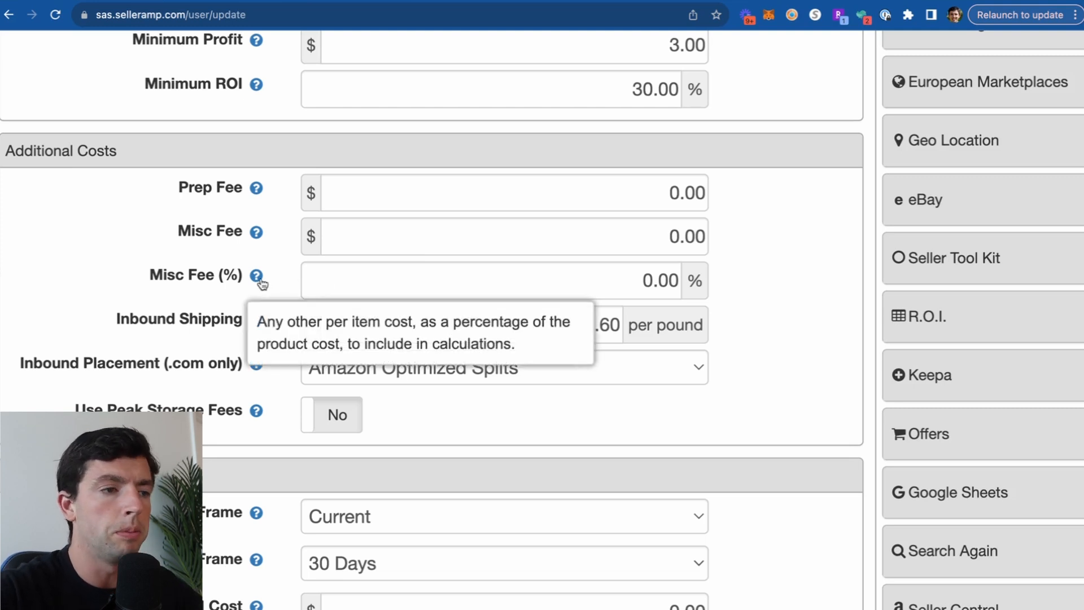
Replace the Misc Fee (%) value with 8.25
{"action": "left_click", "coordinate": [490, 280]}
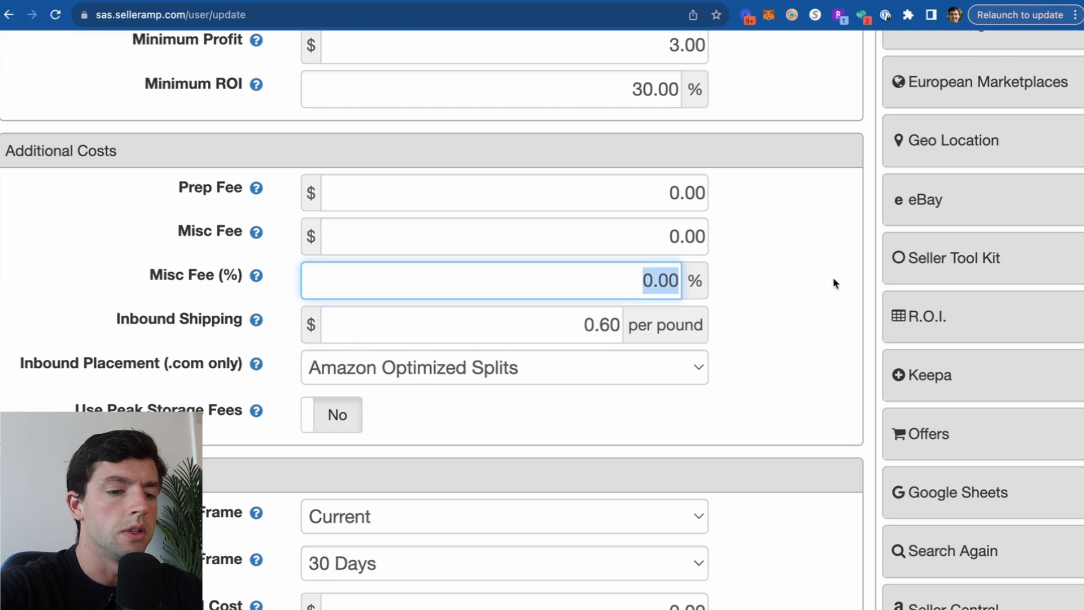
{"action": "type", "text": "8.25"}
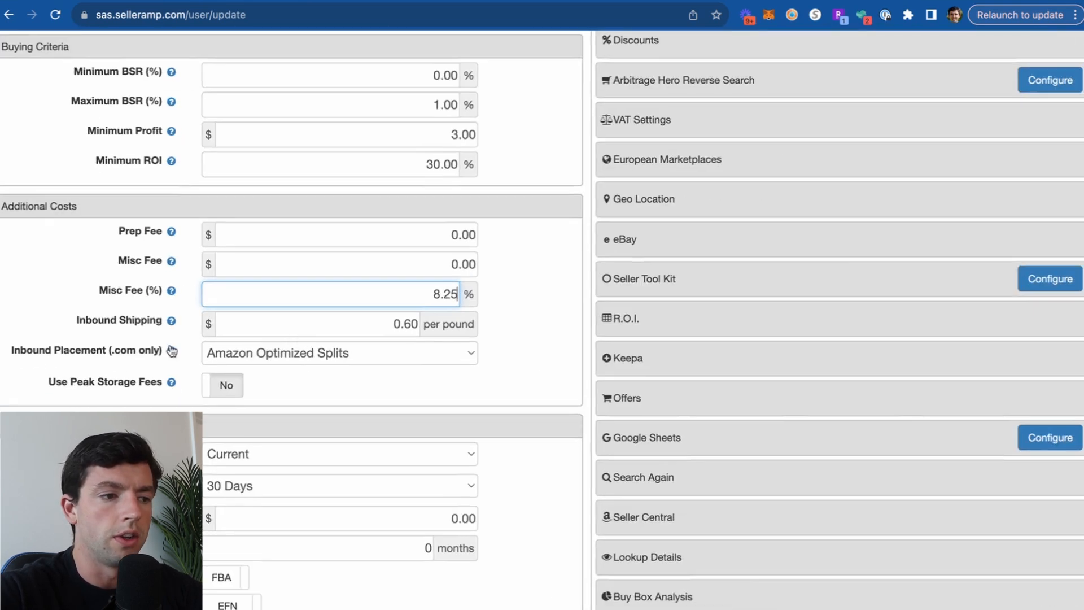
{"action": "scroll", "scroll_direction": "down", "scroll_amount": 3}
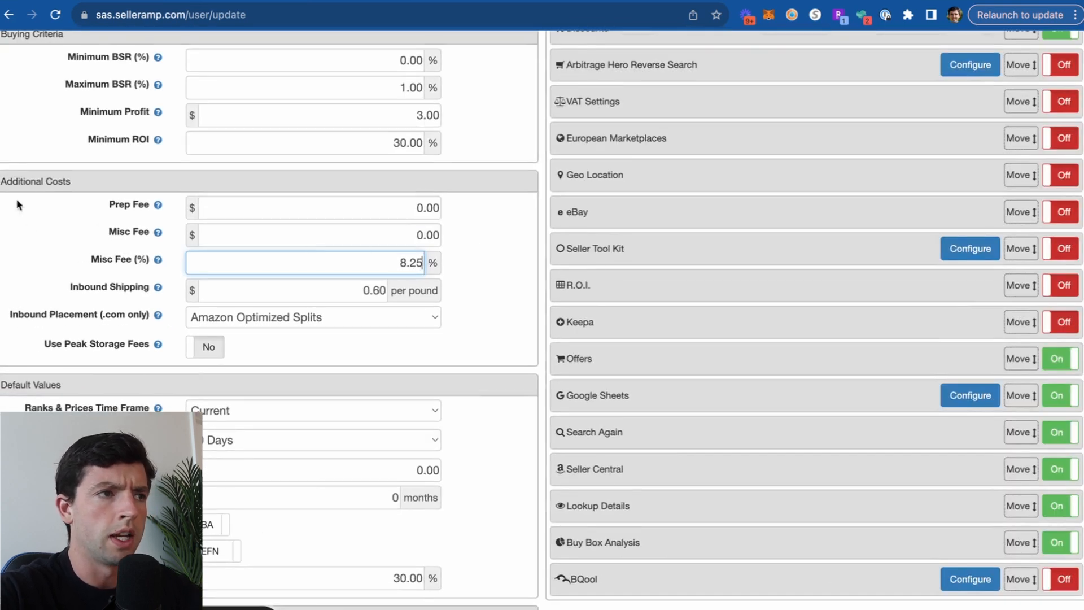
{"action": "scroll", "scroll_direction": "down", "scroll_amount": 3}
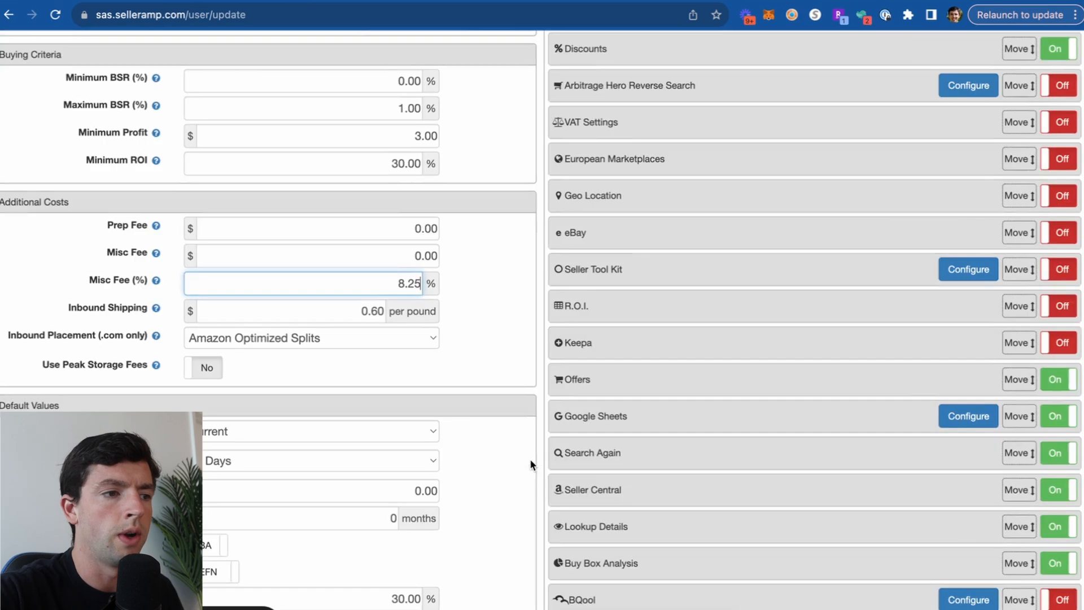
{"action": "scroll", "scroll_direction": "down", "scroll_amount": 3}
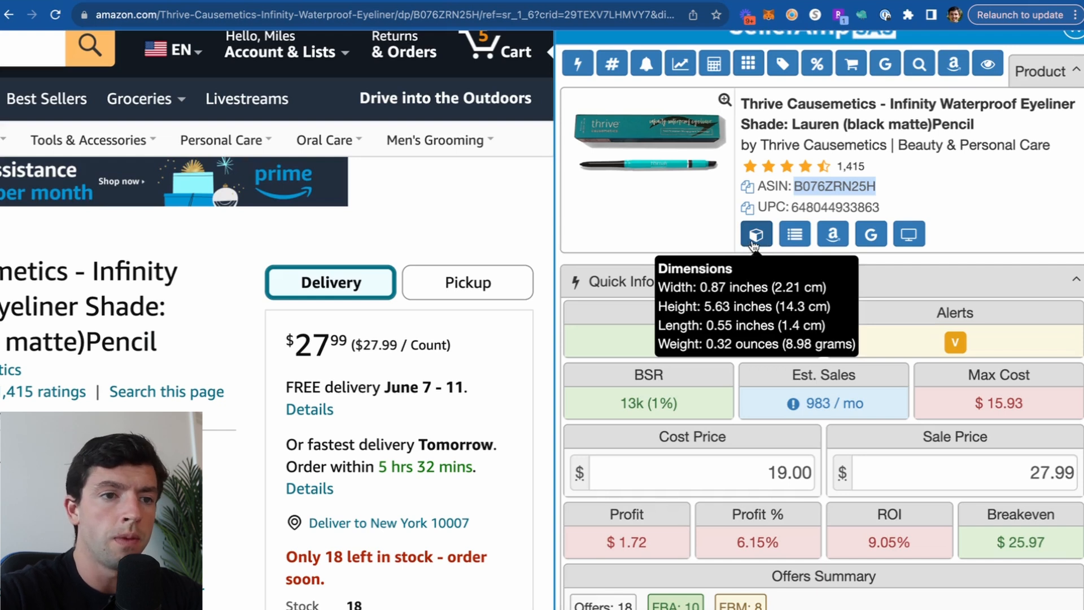
{"action": "mouse_move", "coordinate": [794, 234]}
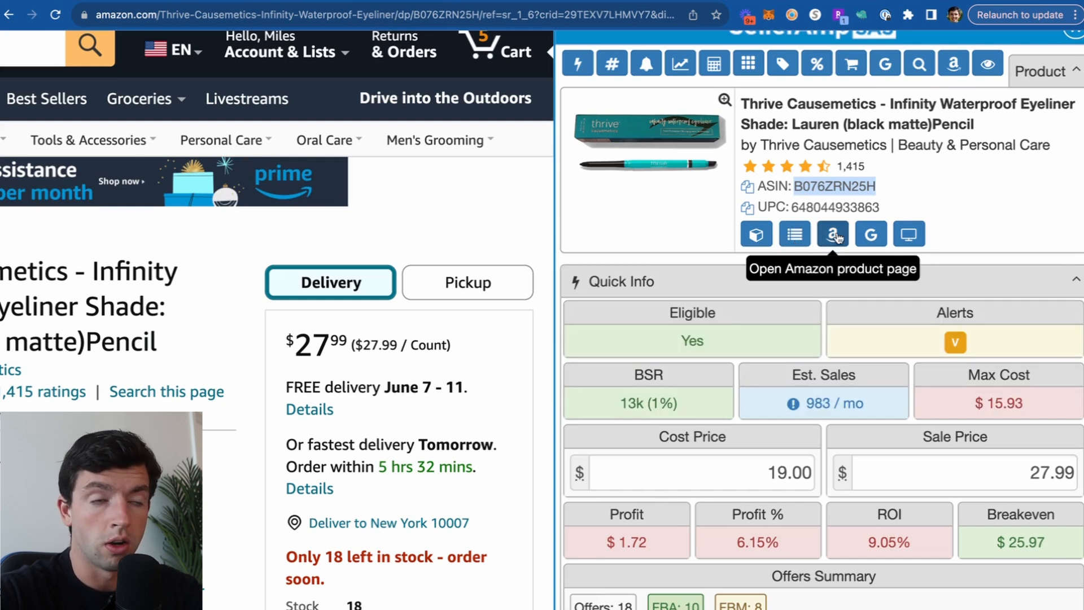
{"action": "mouse_move", "coordinate": [870, 233]}
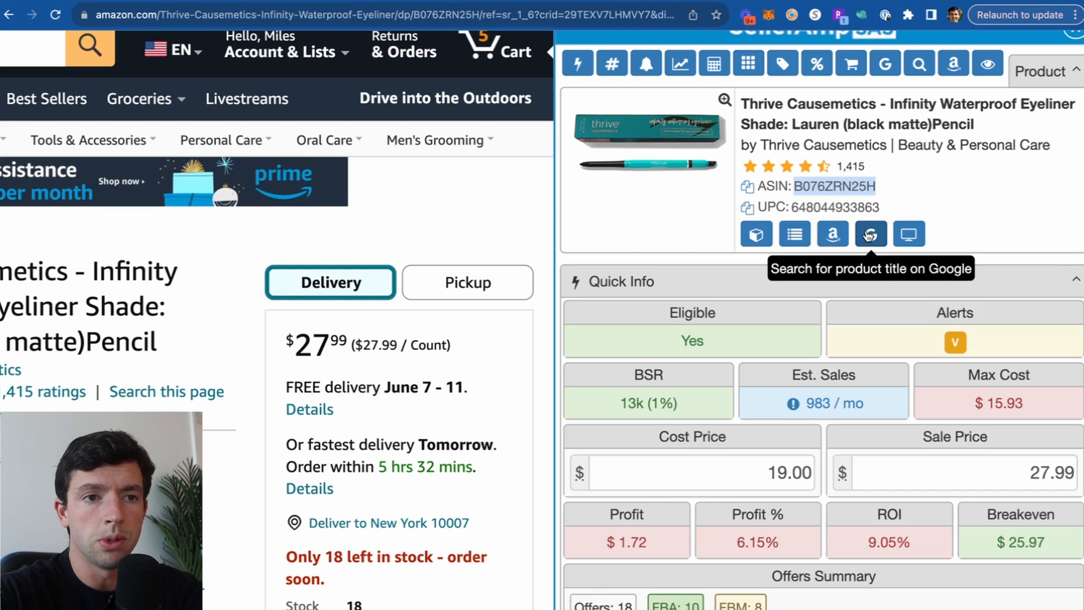
Search the eyeliner's product title on Google from the SAS sidebar
{"action": "left_click", "coordinate": [871, 234]}
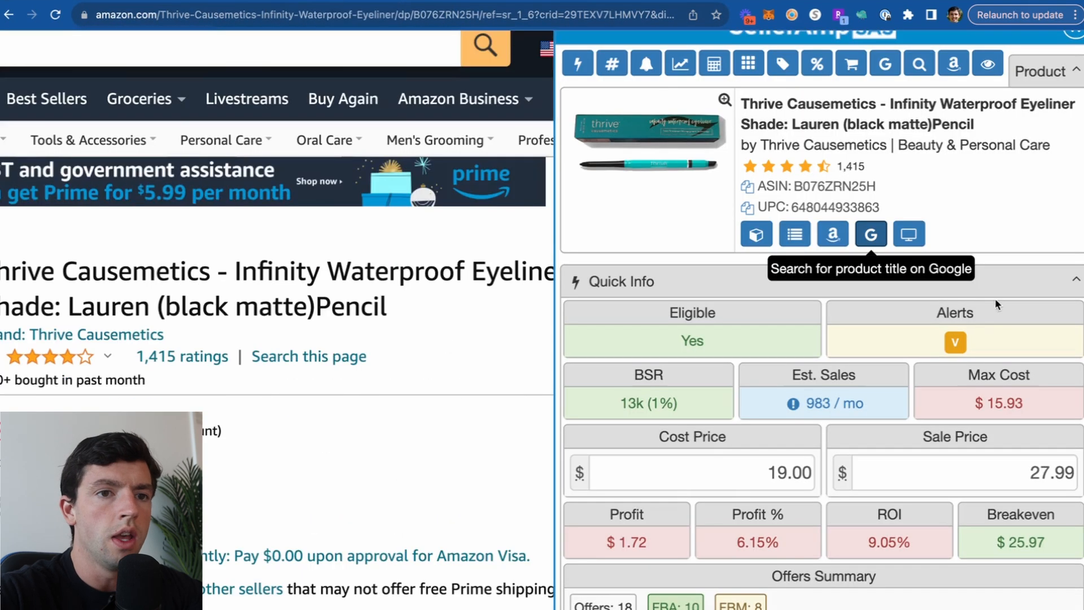
{"action": "mouse_move", "coordinate": [908, 233]}
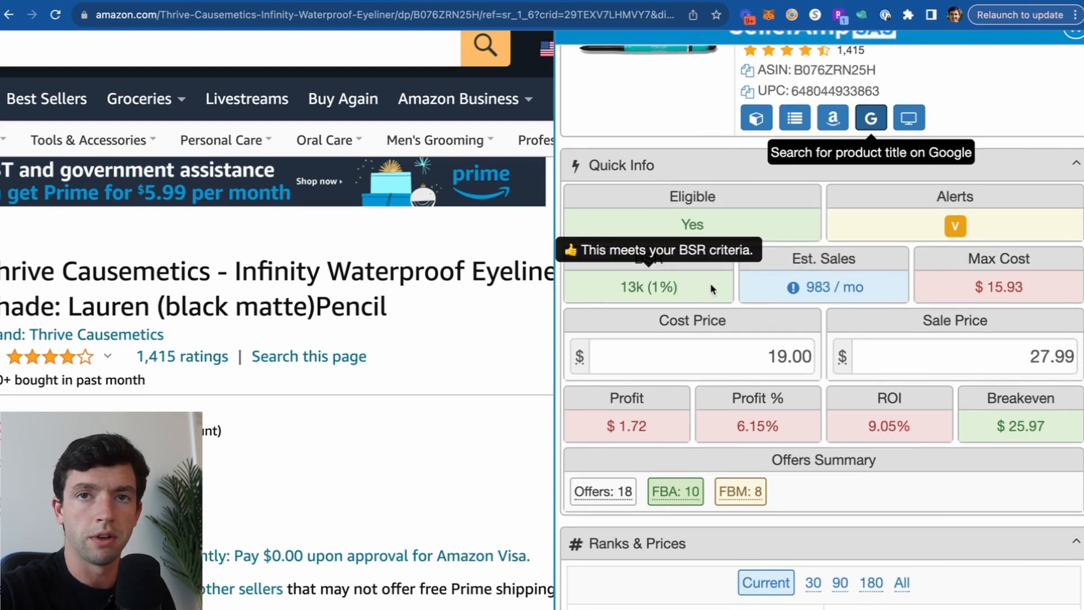
{"action": "mouse_move", "coordinate": [828, 293]}
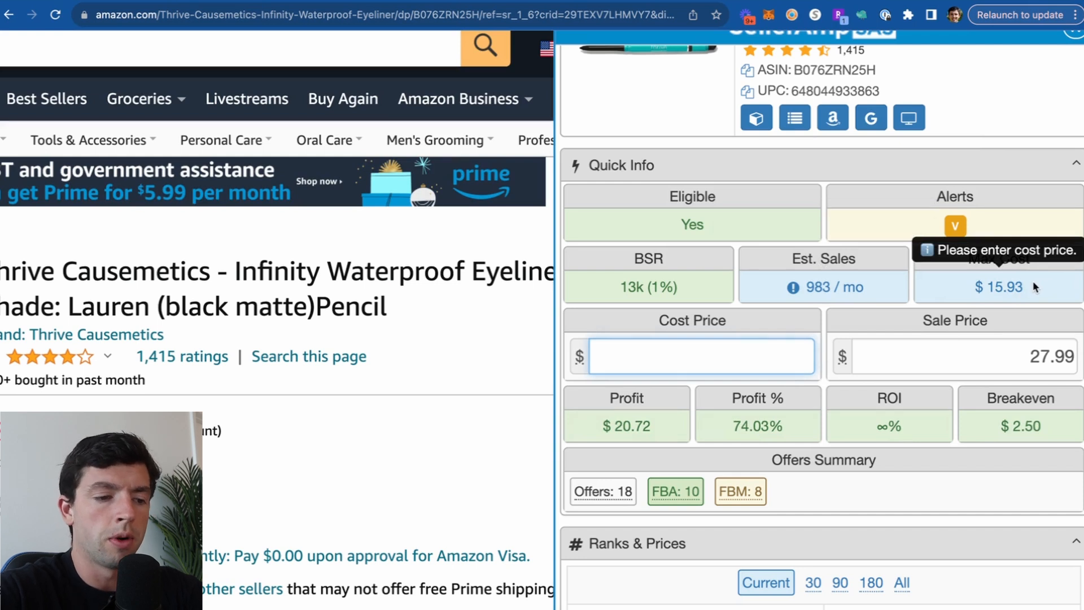
Try cost prices 15.93, 13.50, 16, 14.40 and 5.40 (14.40-10), then restore 27.00
{"action": "type", "text": "15.93"}
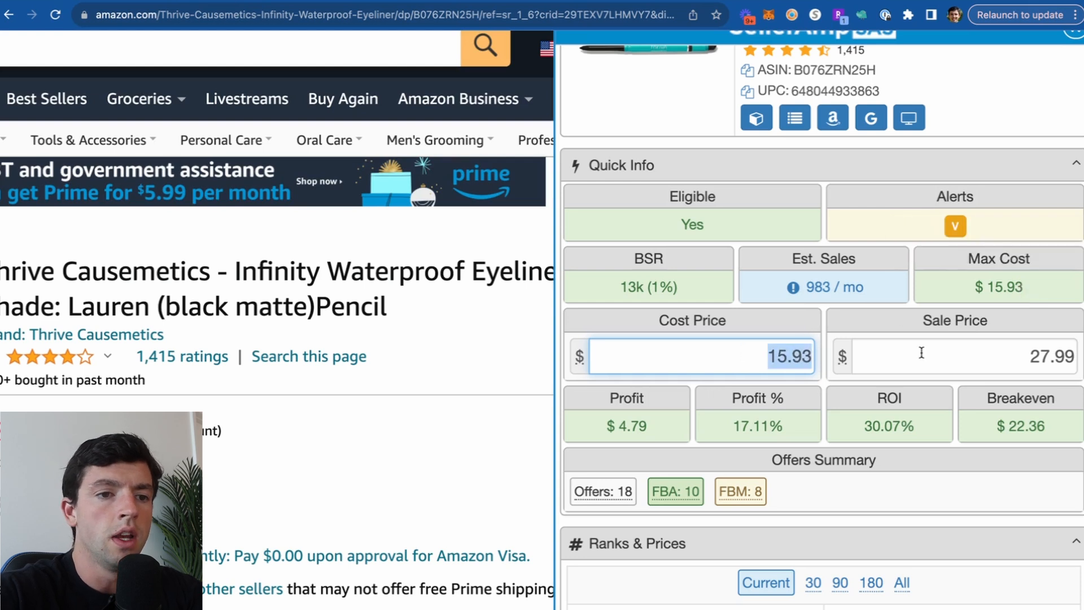
{"action": "type", "text": "13.50*>"}
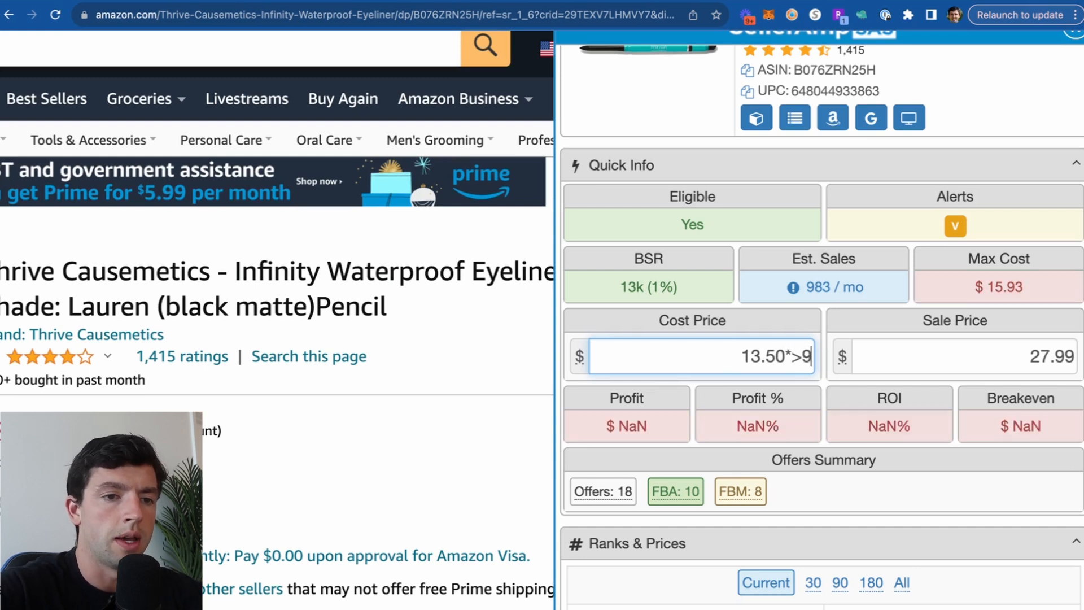
{"action": "type", "text": "16*.90"}
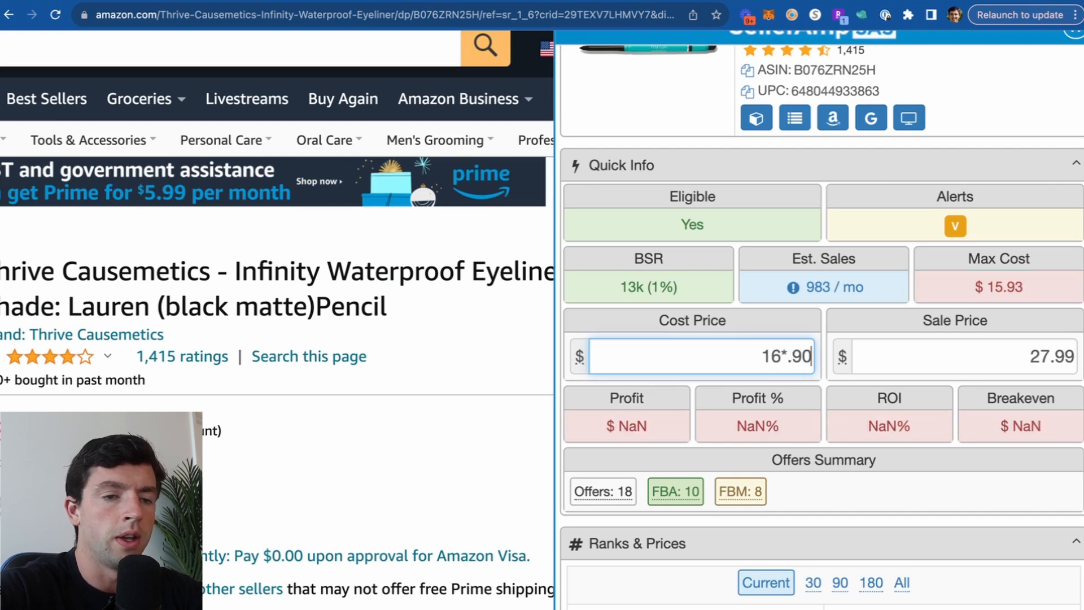
{"action": "type", "text": "14.40"}
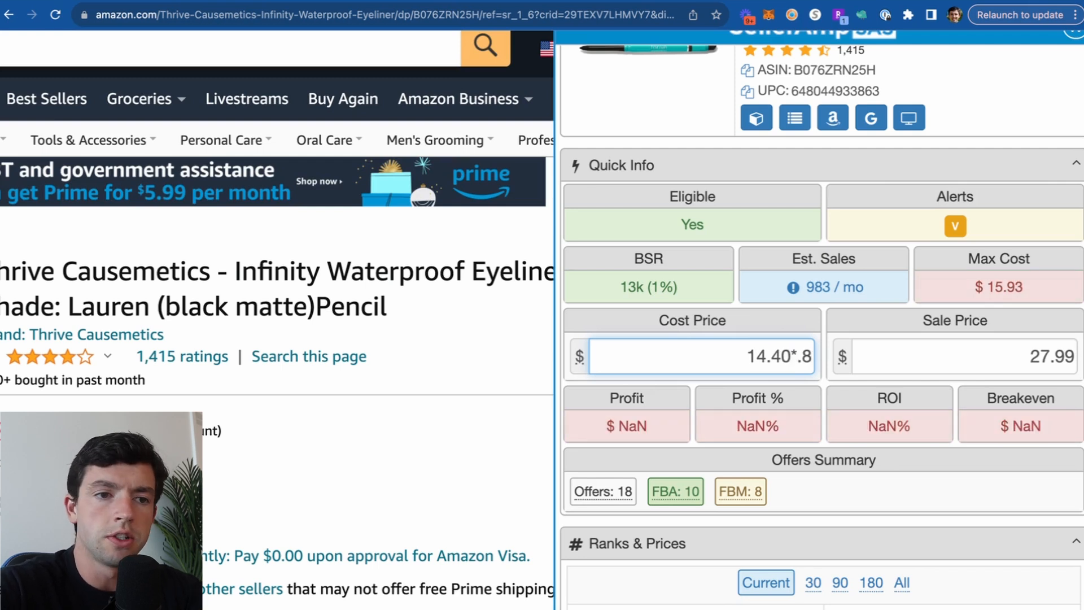
{"action": "type", "text": "14.40-10"}
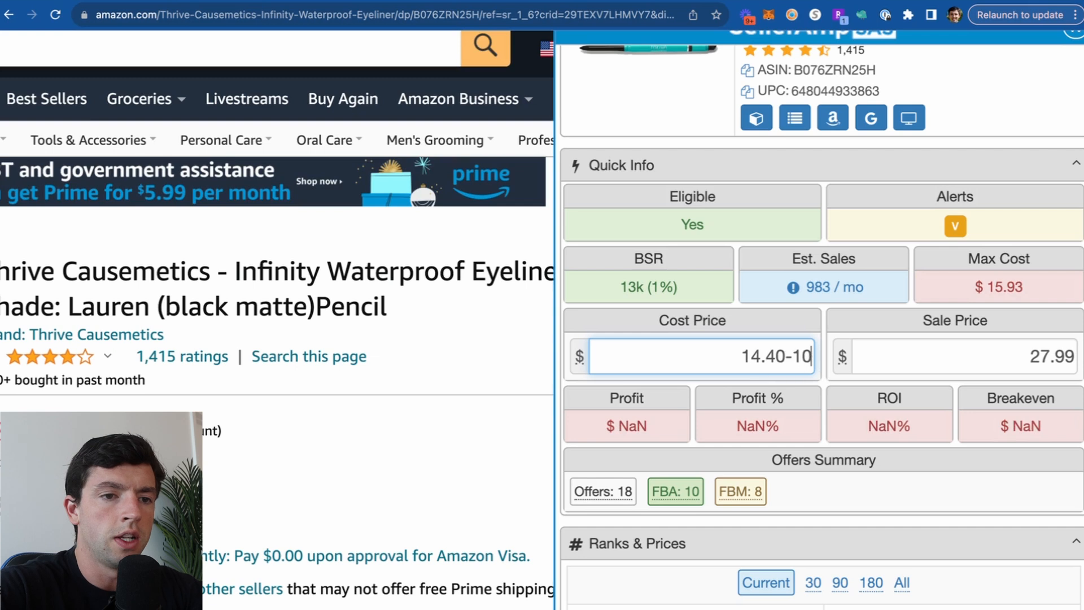
{"action": "type", "text": "5.40"}
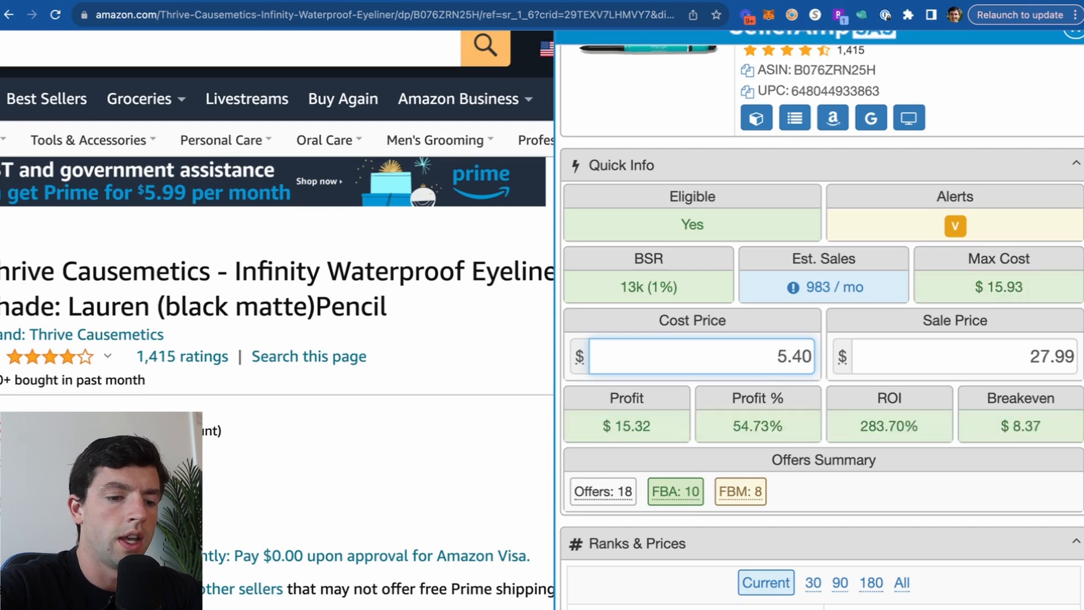
{"action": "type", "text": "27.00"}
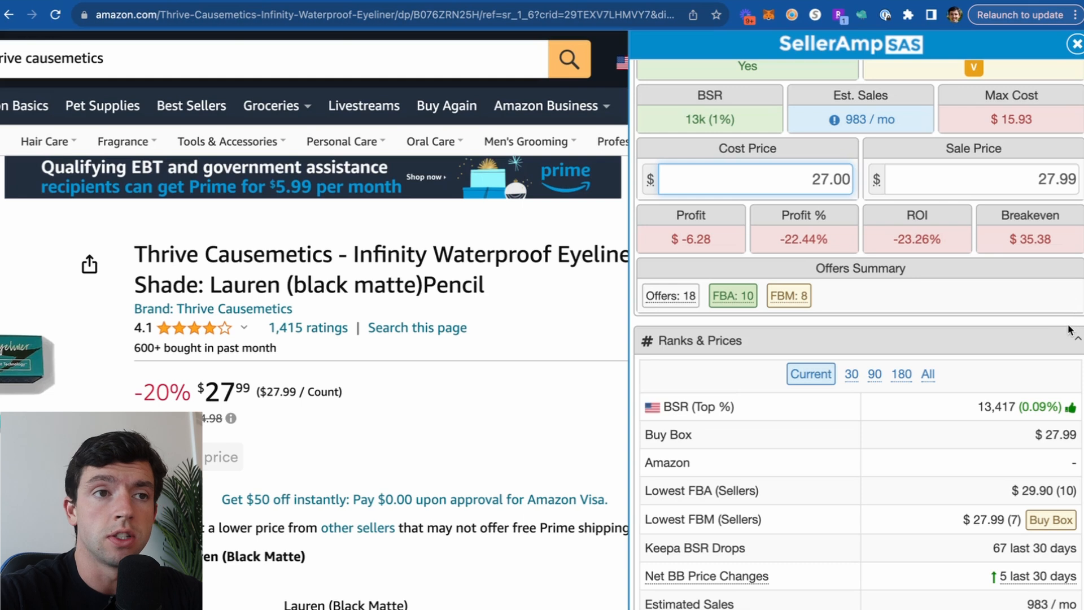
{"action": "scroll", "scroll_direction": "down", "scroll_amount": 3}
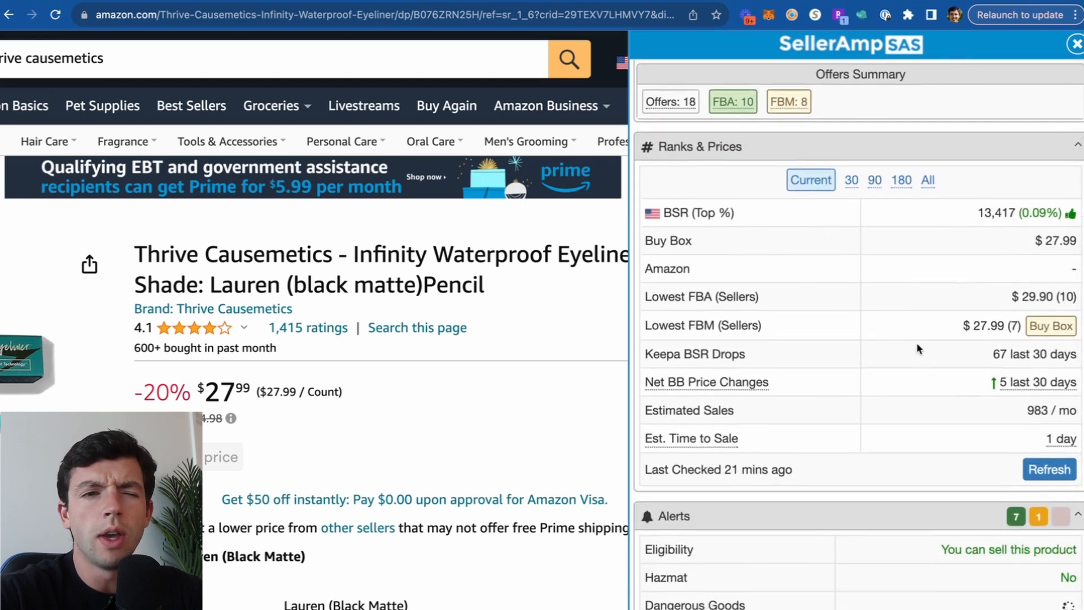
{"action": "mouse_move", "coordinate": [822, 277]}
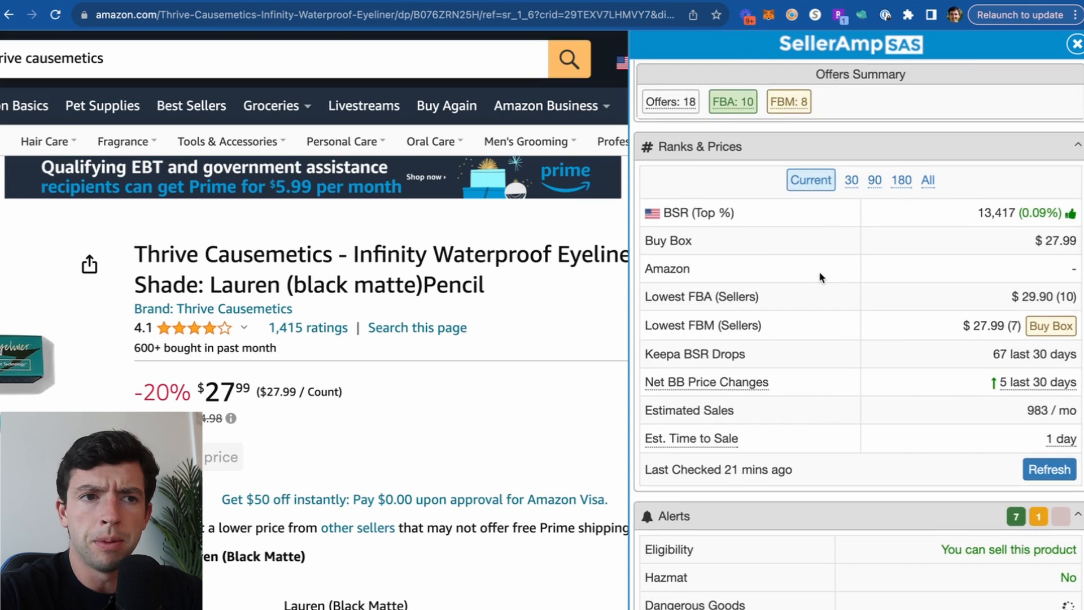
{"action": "left_click", "coordinate": [847, 180]}
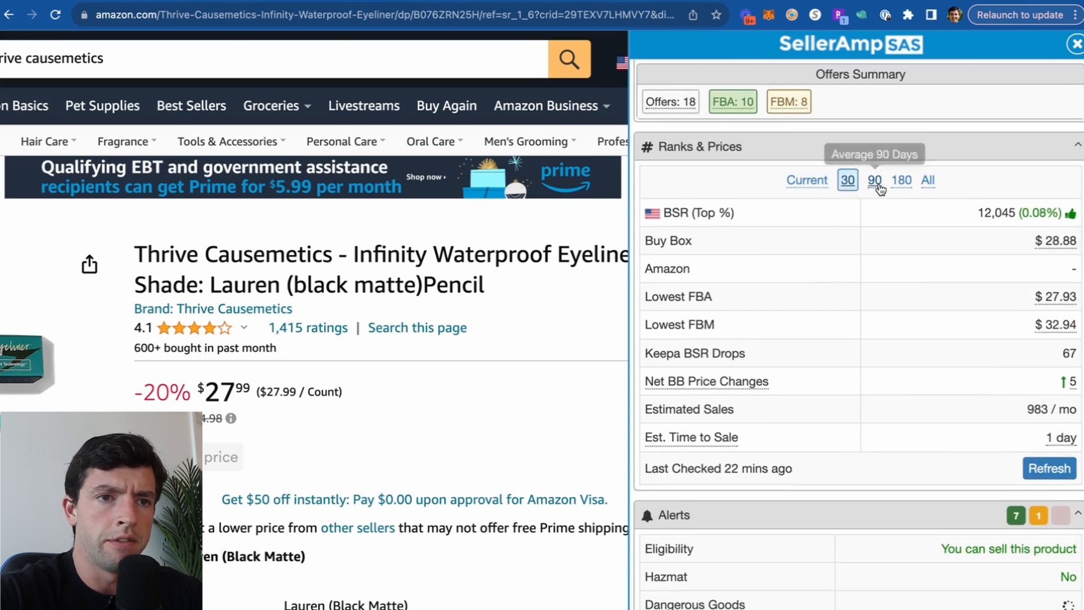
{"action": "left_click", "coordinate": [807, 180]}
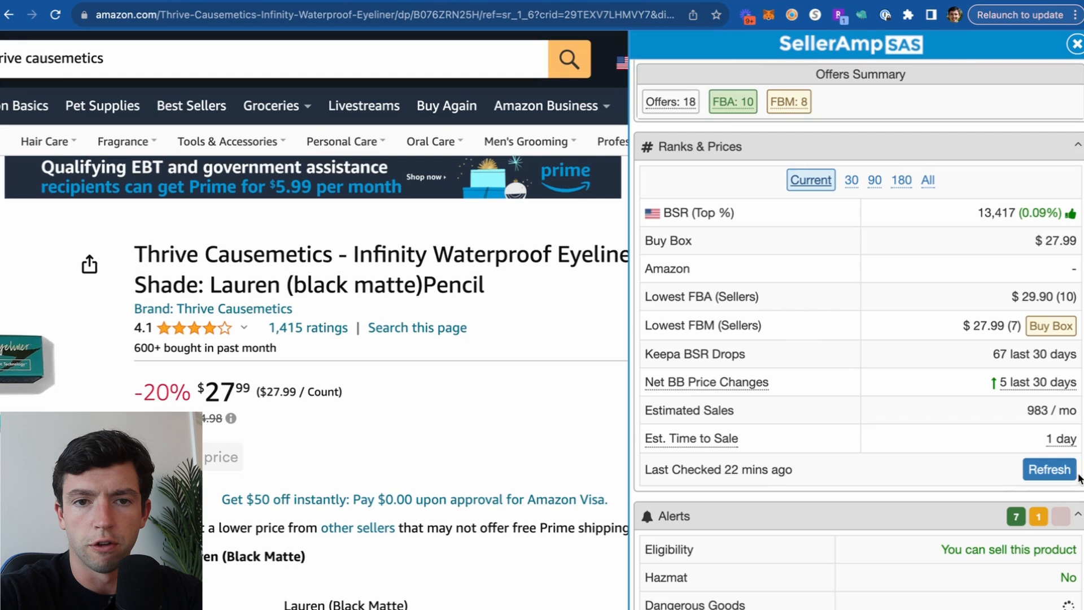
Scroll past Alerts to Charts and switch the history range to one year
{"action": "scroll", "scroll_direction": "down", "scroll_amount": 3}
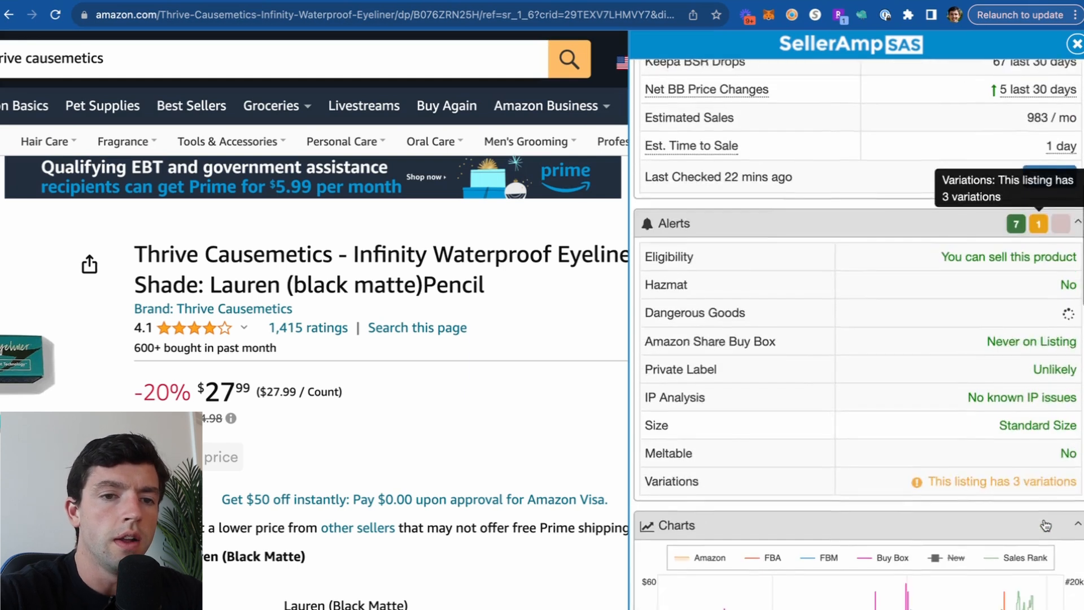
{"action": "scroll", "scroll_direction": "down", "scroll_amount": 3}
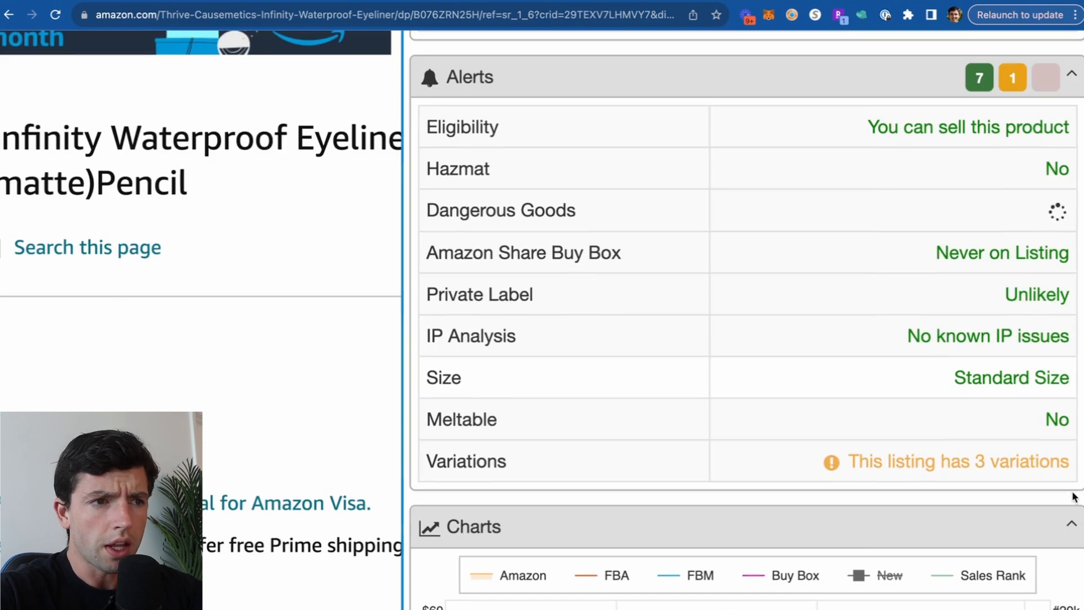
{"action": "mouse_move", "coordinate": [996, 437]}
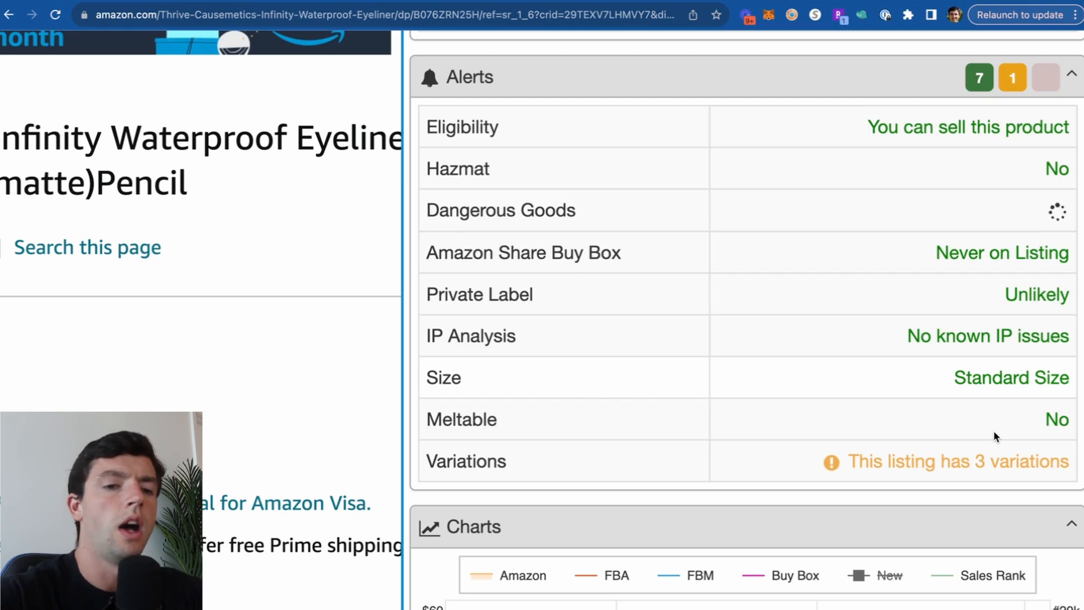
{"action": "scroll", "scroll_direction": "down", "scroll_amount": 3}
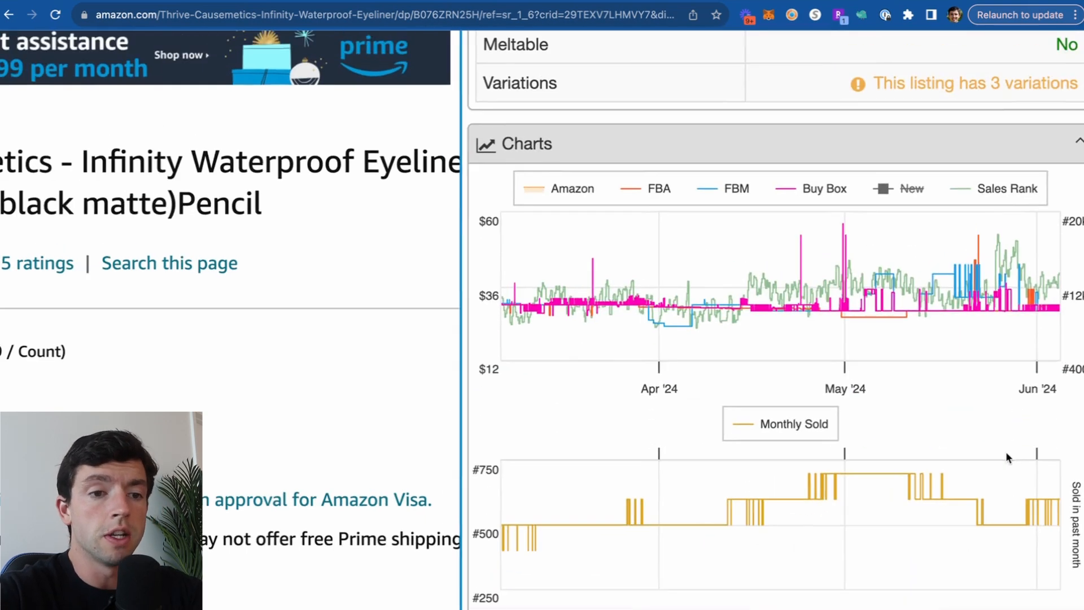
{"action": "scroll", "scroll_direction": "down", "scroll_amount": 3}
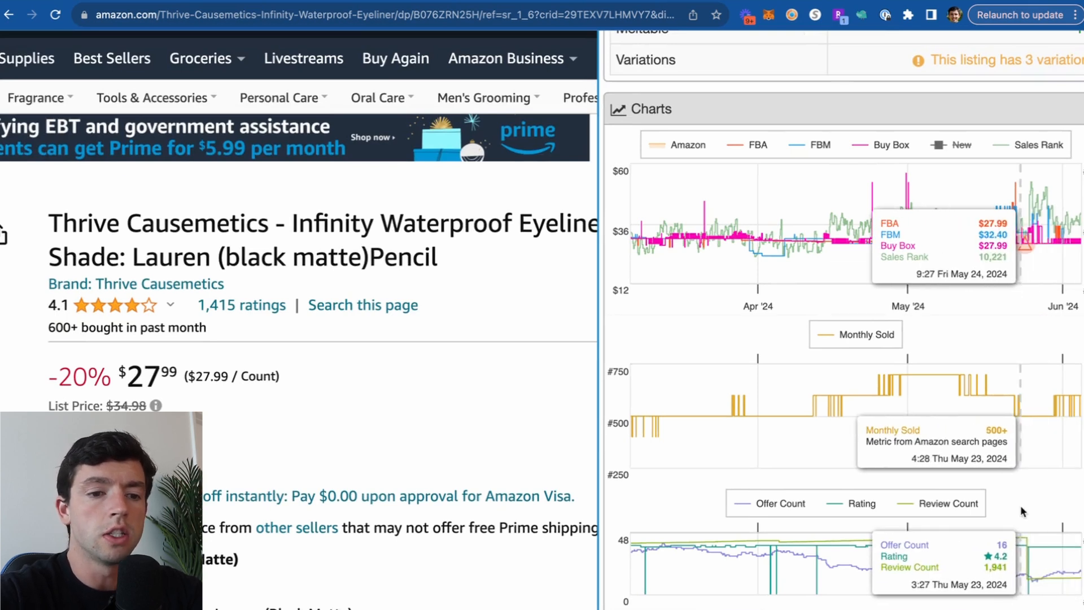
{"action": "left_click", "coordinate": [900, 542]}
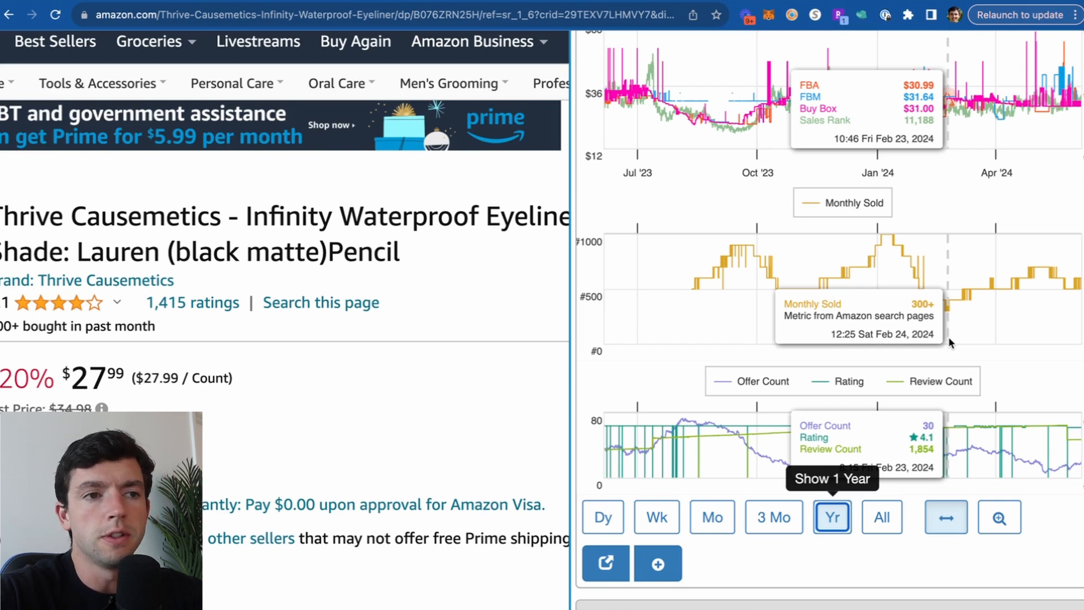
{"action": "scroll", "scroll_direction": "down", "scroll_amount": 3}
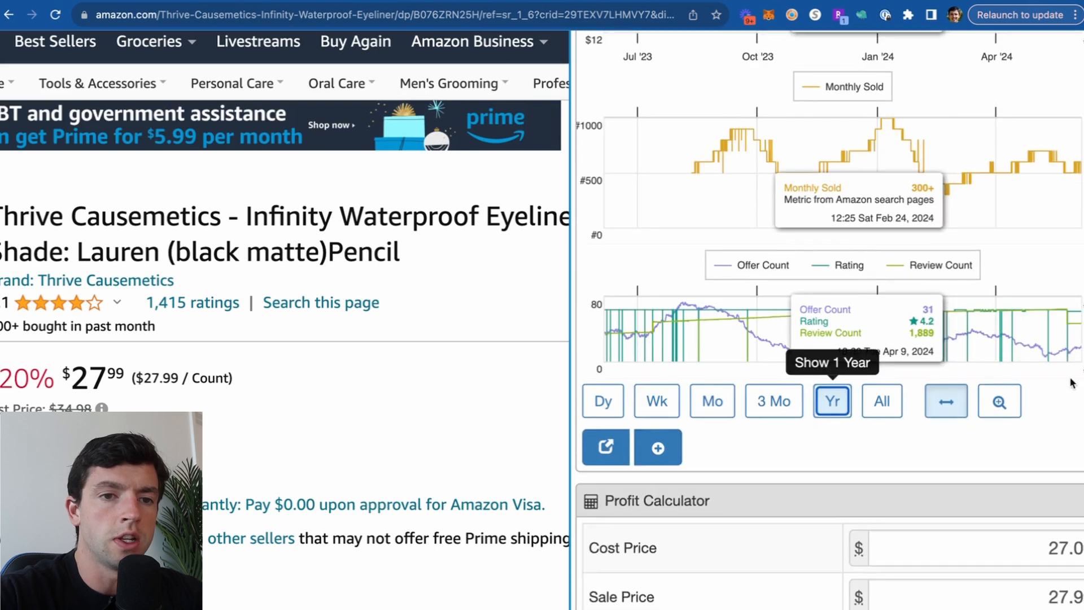
{"action": "mouse_move", "coordinate": [1037, 345]}
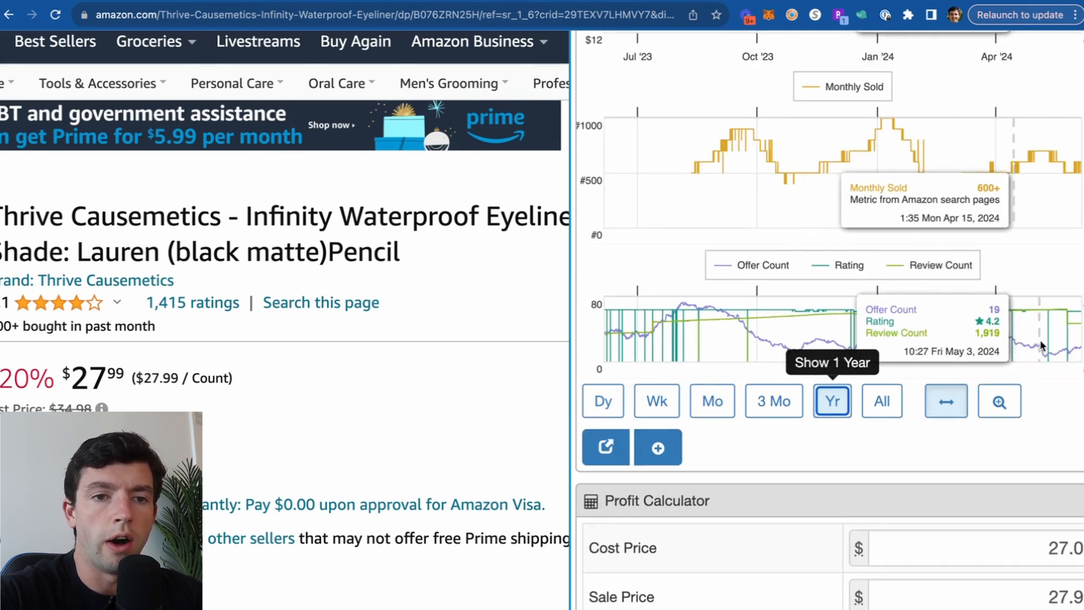
{"action": "mouse_move", "coordinate": [997, 349]}
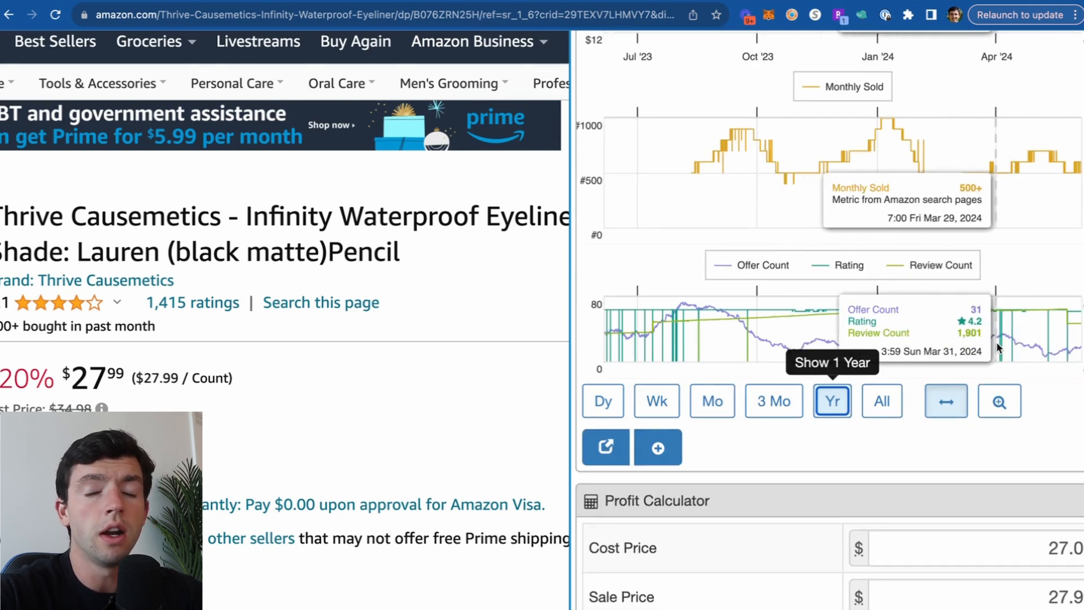
{"action": "mouse_move", "coordinate": [945, 319]}
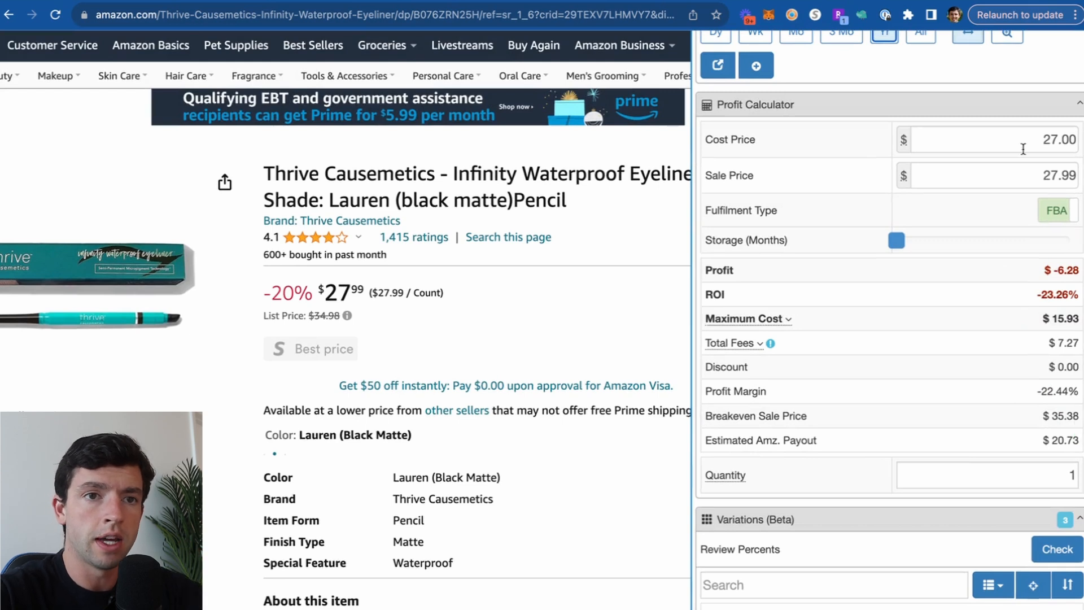
Enter a 13.00 cost price and quantity 10 in the Profit Calculator
{"action": "type", "text": "13"}
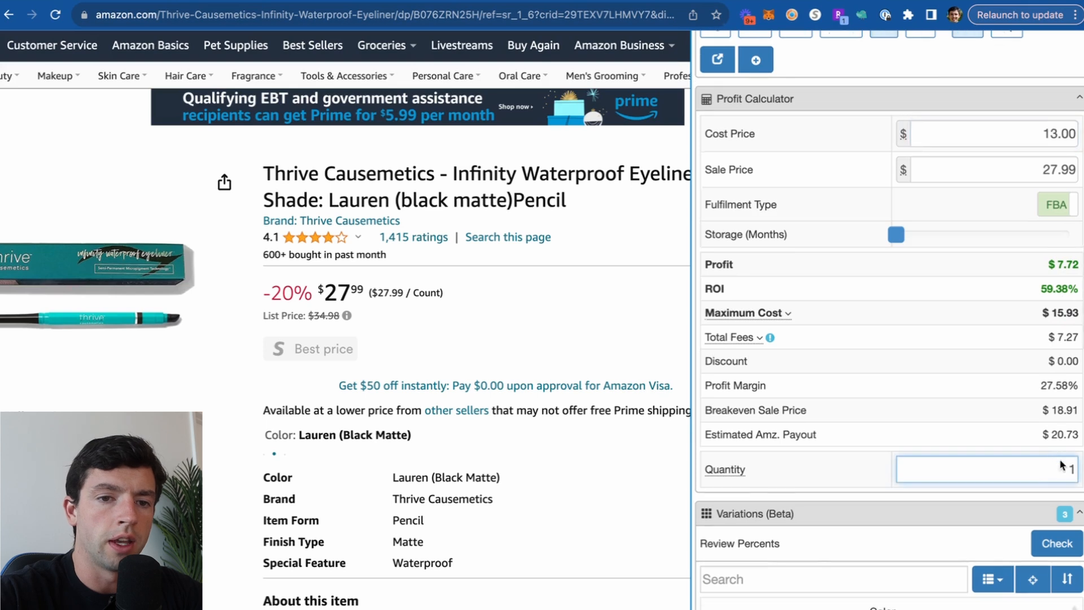
{"action": "type", "text": "10"}
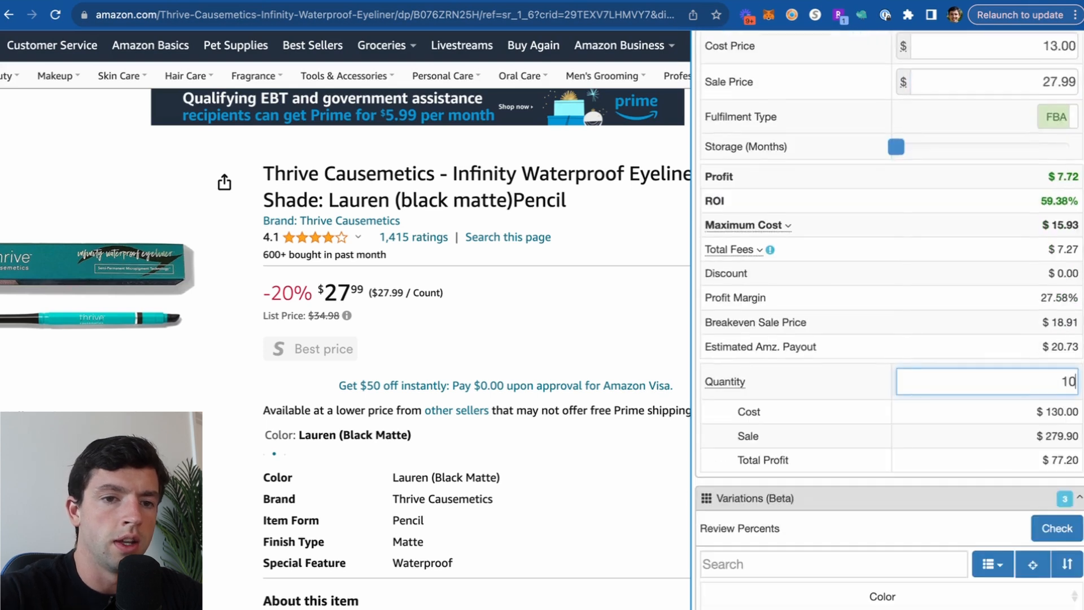
{"action": "scroll", "scroll_direction": "down", "scroll_amount": 3}
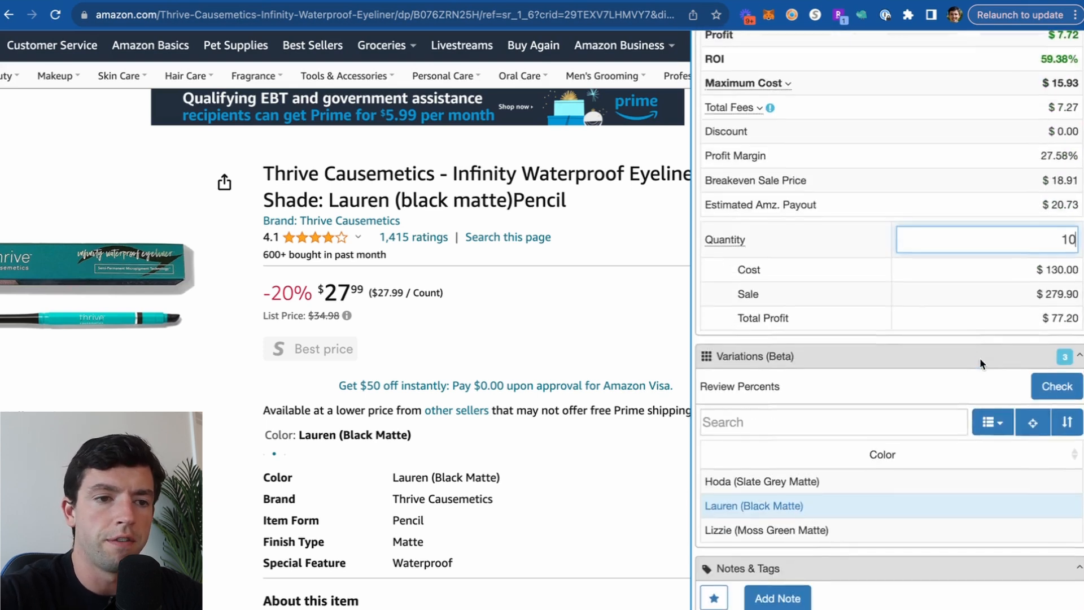
{"action": "scroll", "scroll_direction": "down", "scroll_amount": 3}
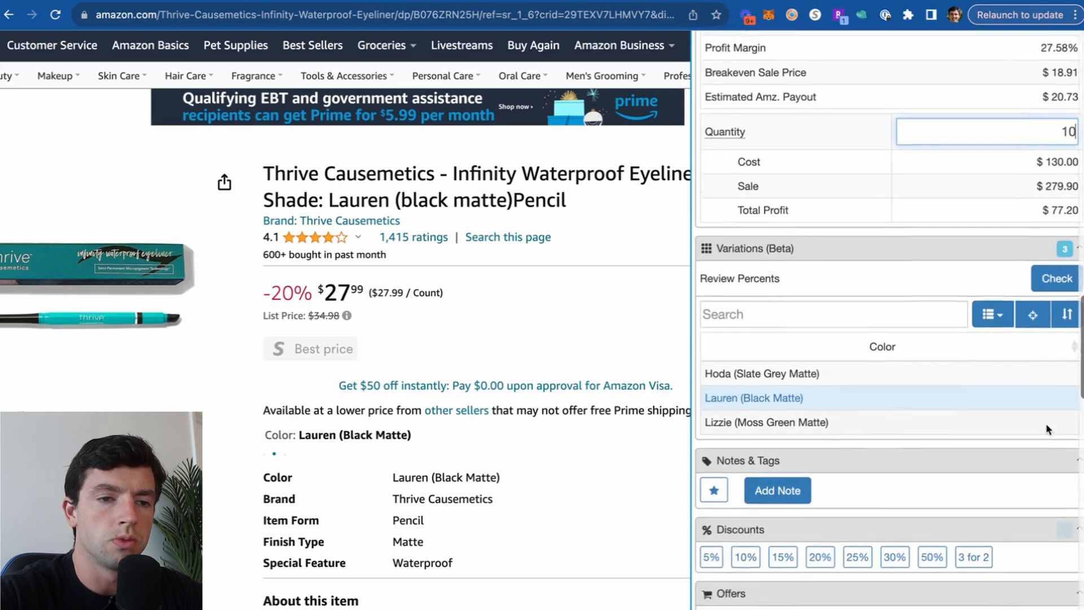
Apply the 10% discount and start an empty note for the eyeliner
{"action": "scroll", "scroll_direction": "down", "scroll_amount": 3}
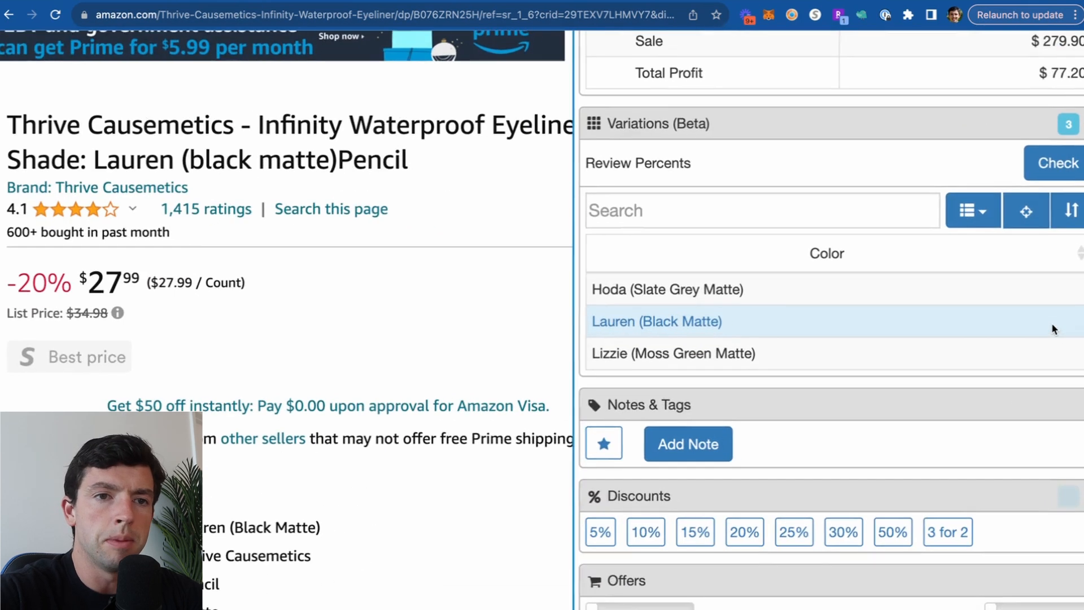
{"action": "left_click", "coordinate": [970, 210]}
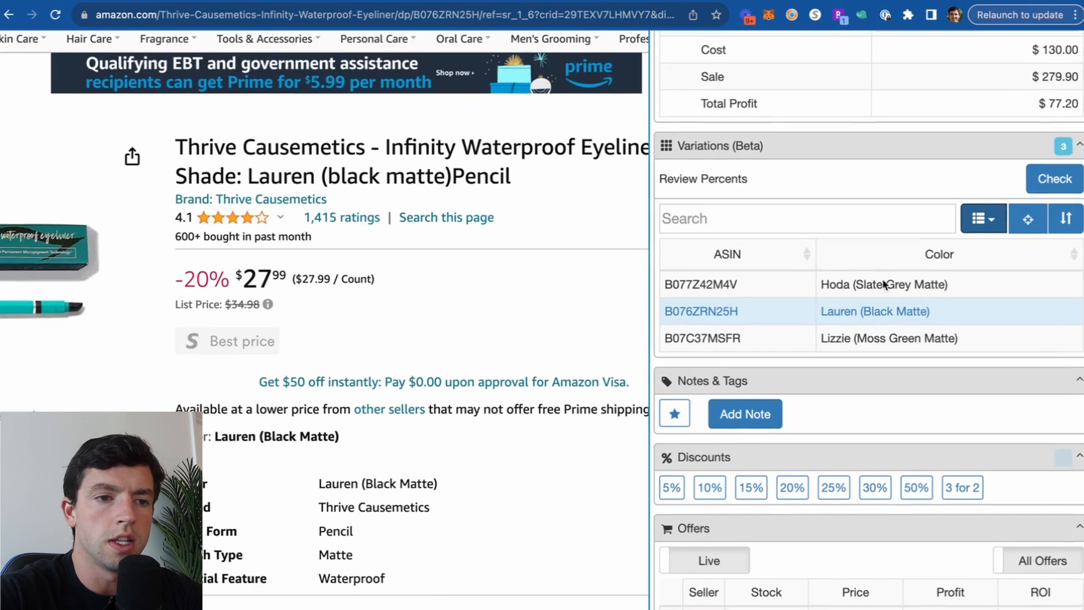
{"action": "left_click", "coordinate": [744, 413]}
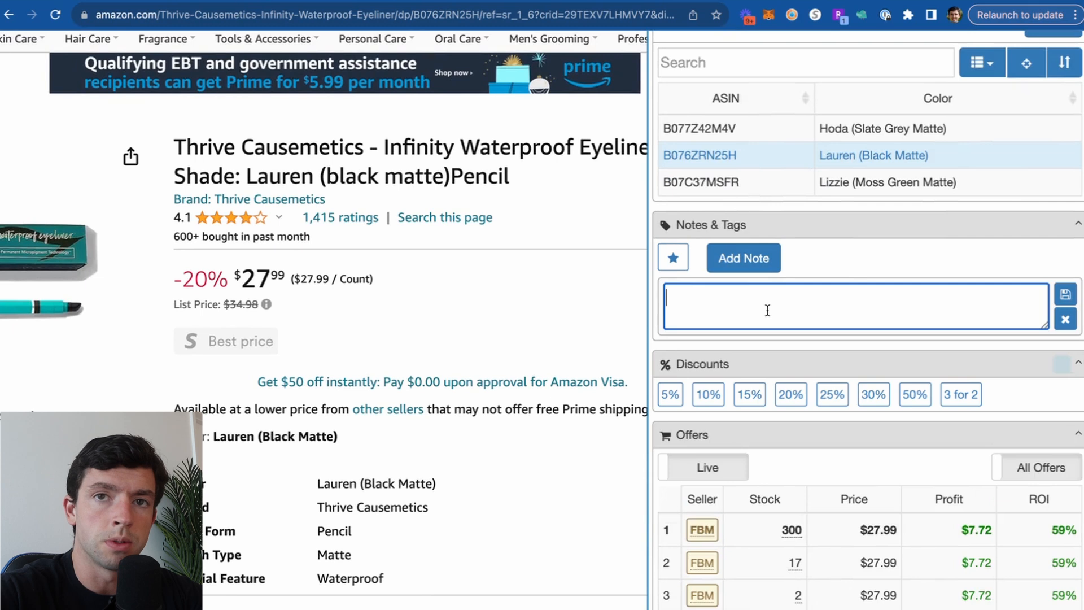
{"action": "scroll", "scroll_direction": "down", "scroll_amount": 3}
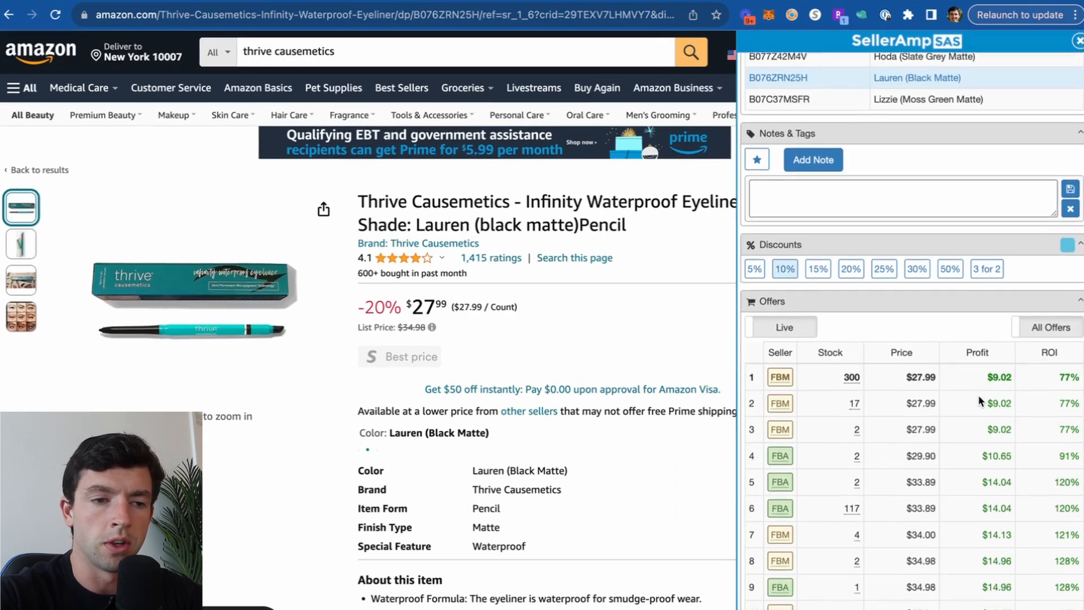
{"action": "scroll", "scroll_direction": "down", "scroll_amount": 3}
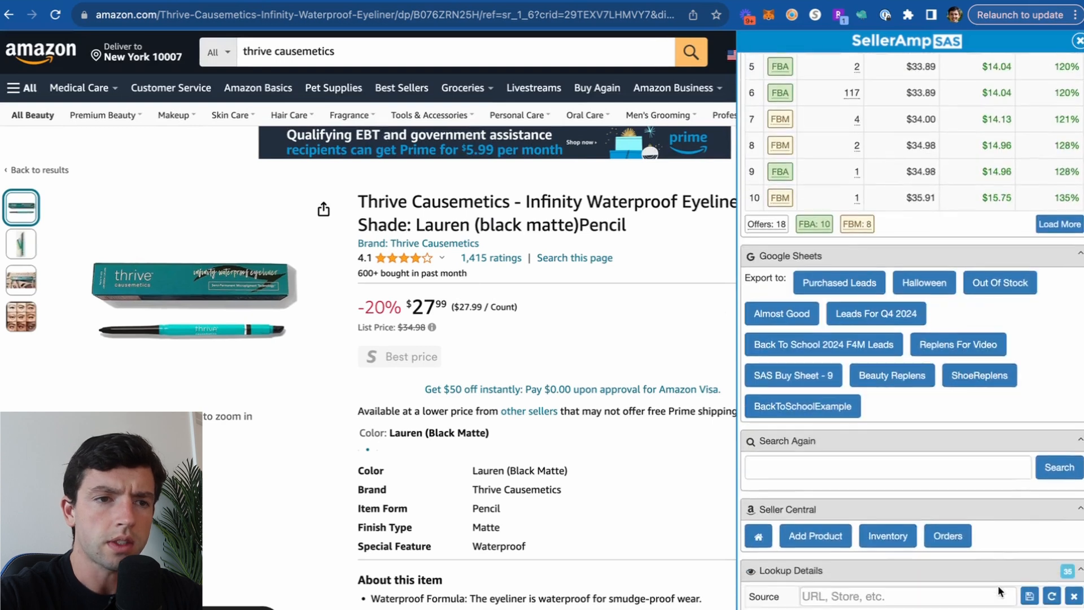
Cost the adidas slides at $16 and export them to the Almost Good sheet
{"action": "scroll", "scroll_direction": "down", "scroll_amount": 3}
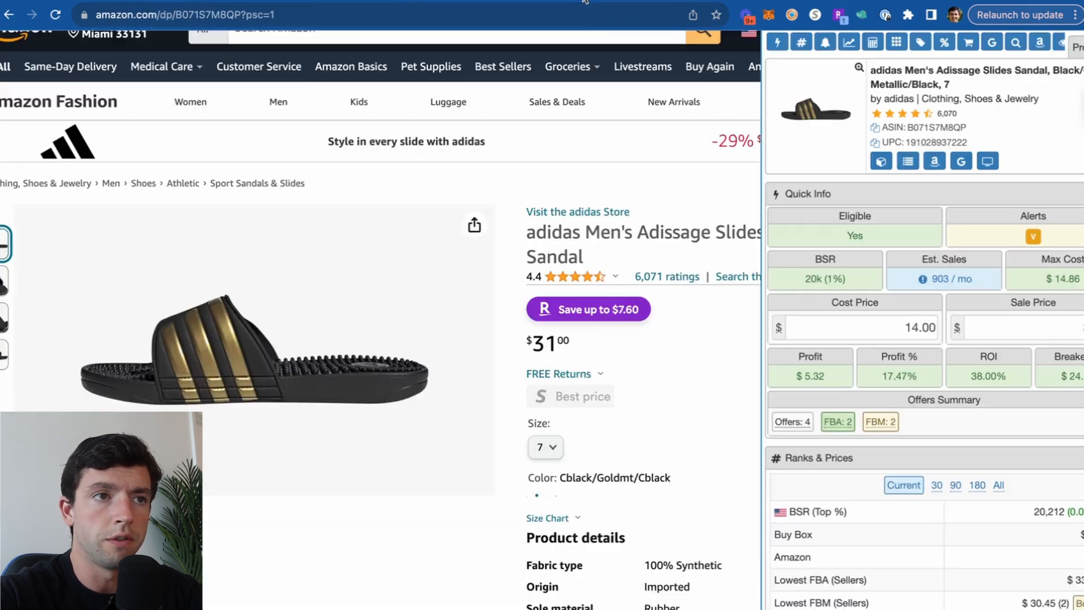
{"action": "type", "text": "16"}
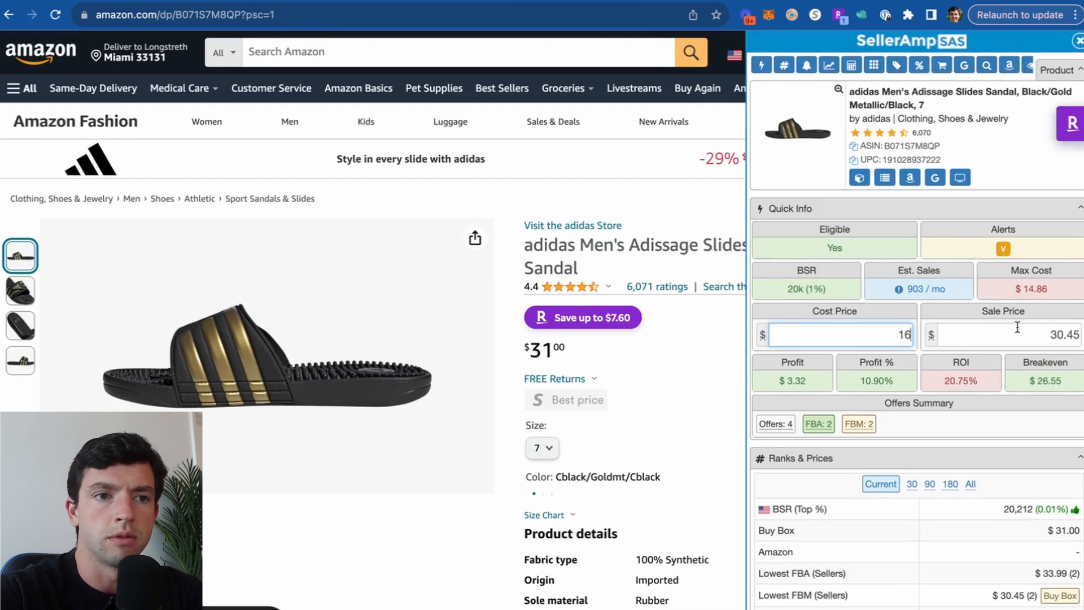
{"action": "scroll", "scroll_direction": "down", "scroll_amount": 3}
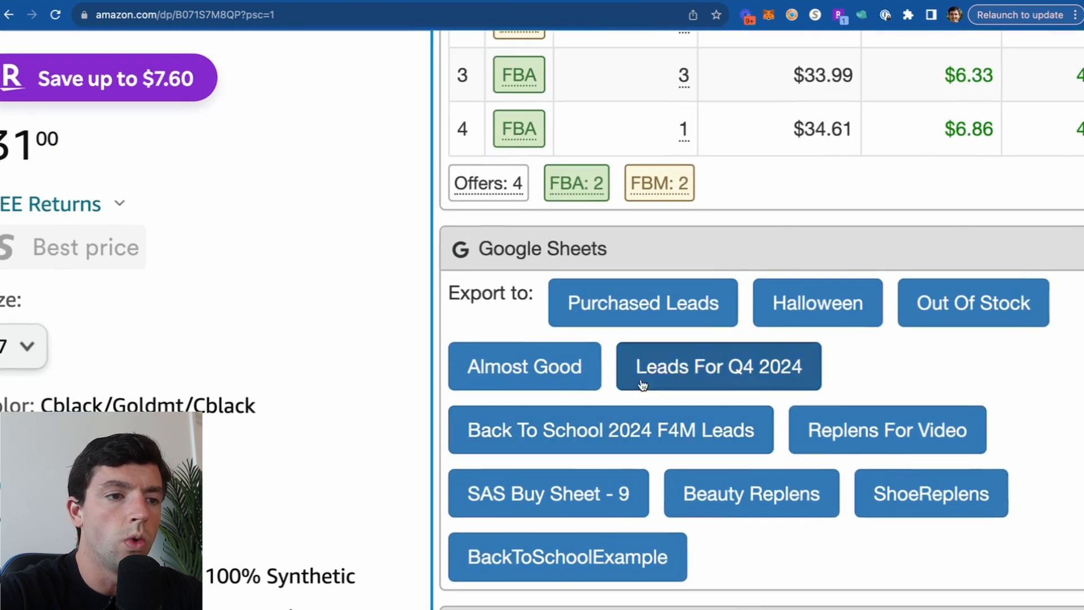
{"action": "left_click", "coordinate": [524, 366]}
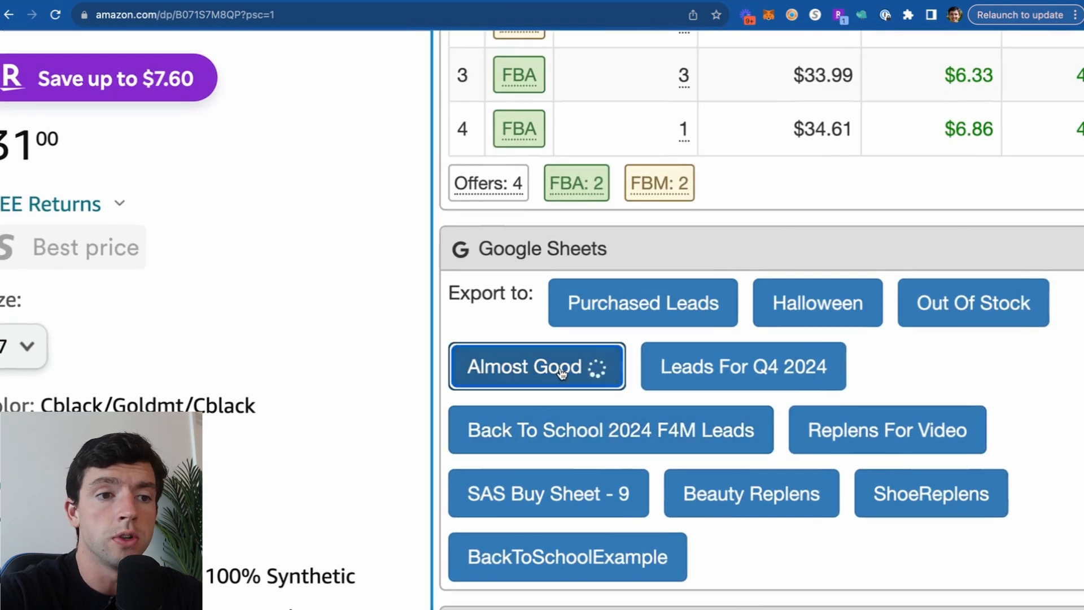
{"action": "left_click", "coordinate": [536, 366]}
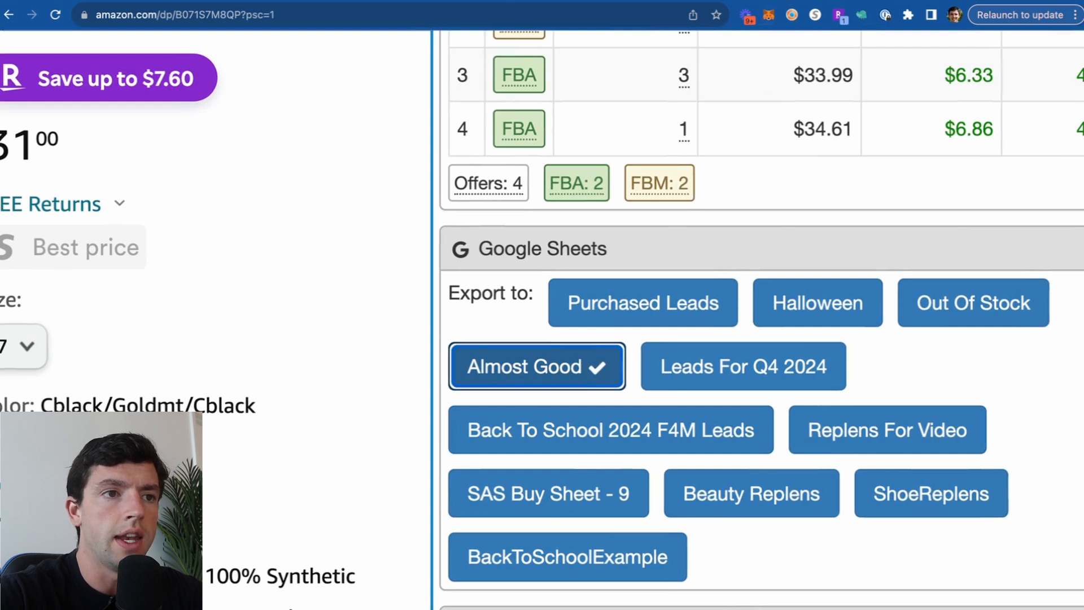
{"action": "left_click", "coordinate": [536, 366]}
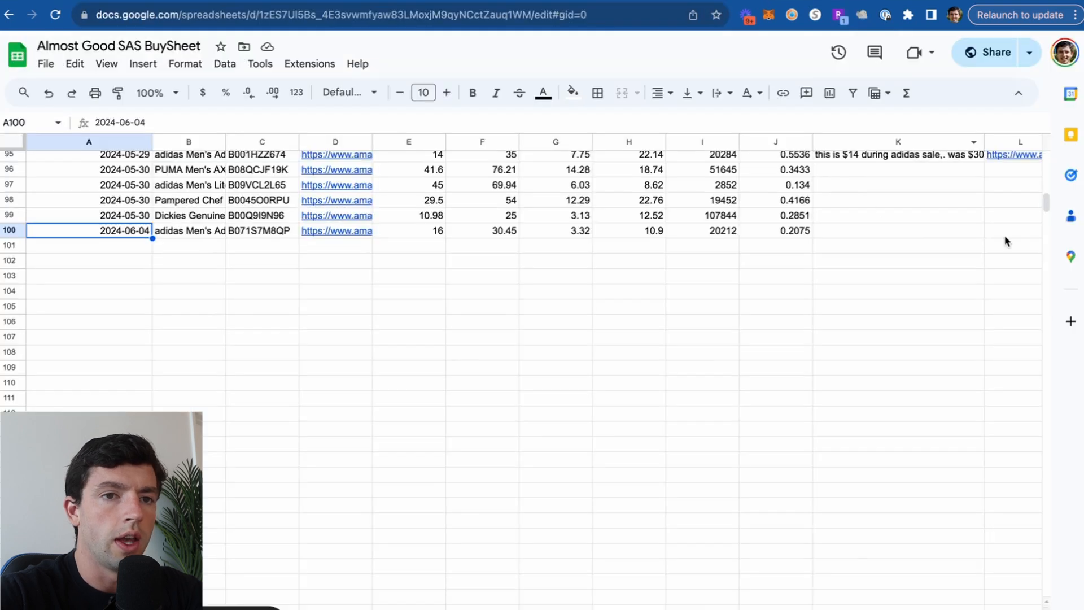
Write 'if this hits $35 + agian this is good' in the adidas row's notes cell
{"action": "left_click", "coordinate": [897, 230]}
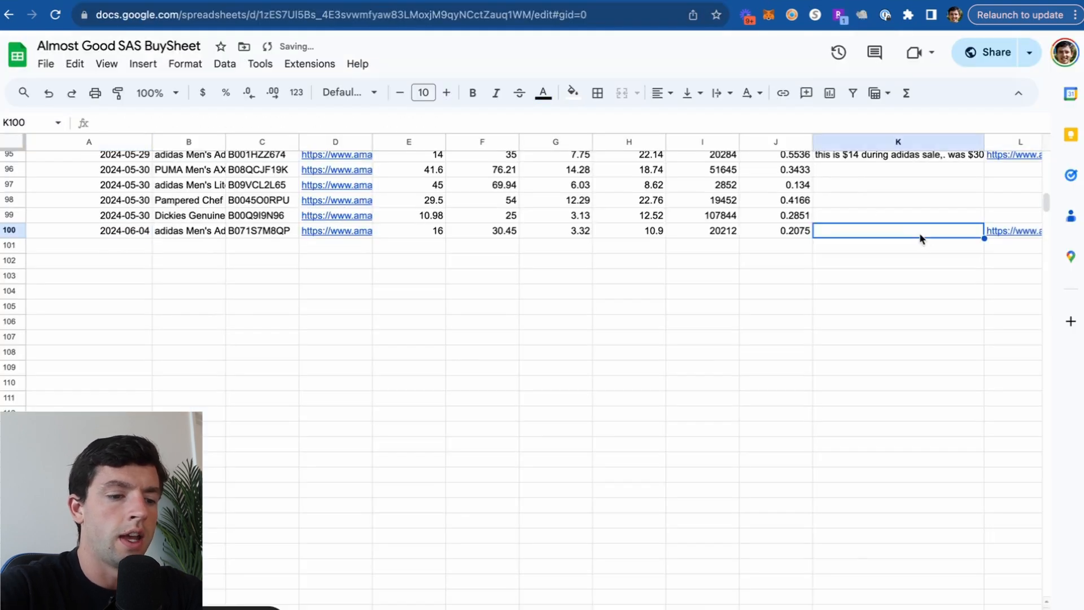
{"action": "type", "text": "if this hits $35"}
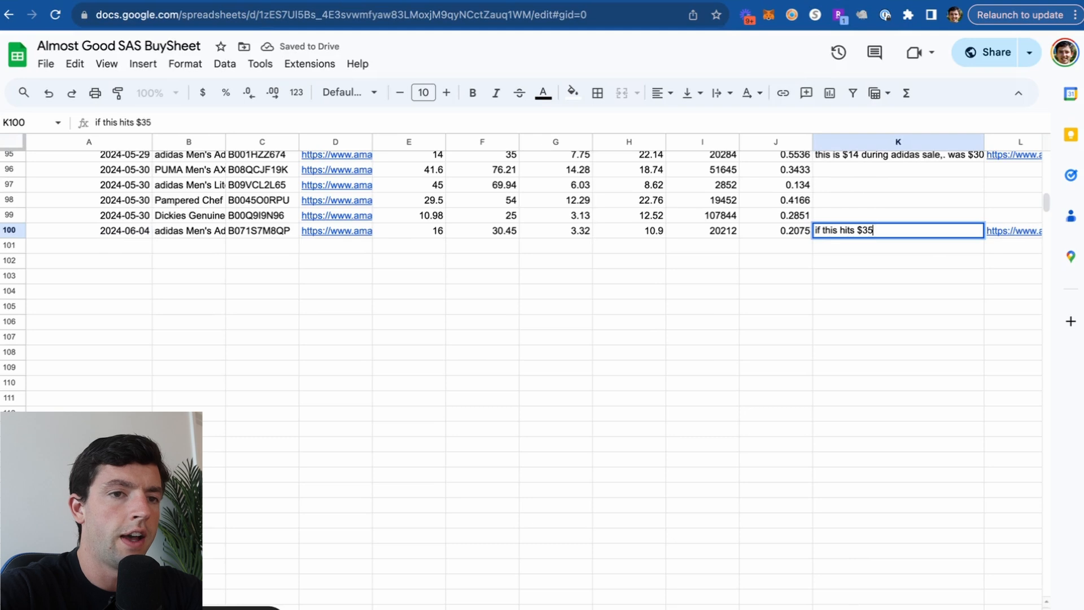
{"action": "type", "text": "+ agian this is good"}
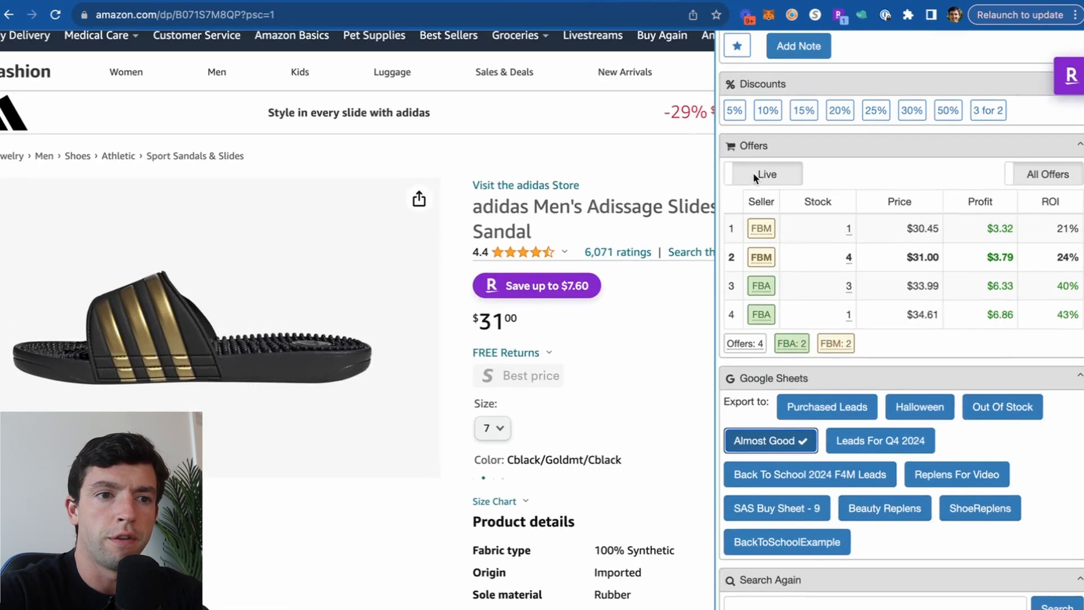
Scroll the SAS sidebar down to the slides' 3-month history charts
{"action": "scroll", "scroll_direction": "down", "scroll_amount": 3}
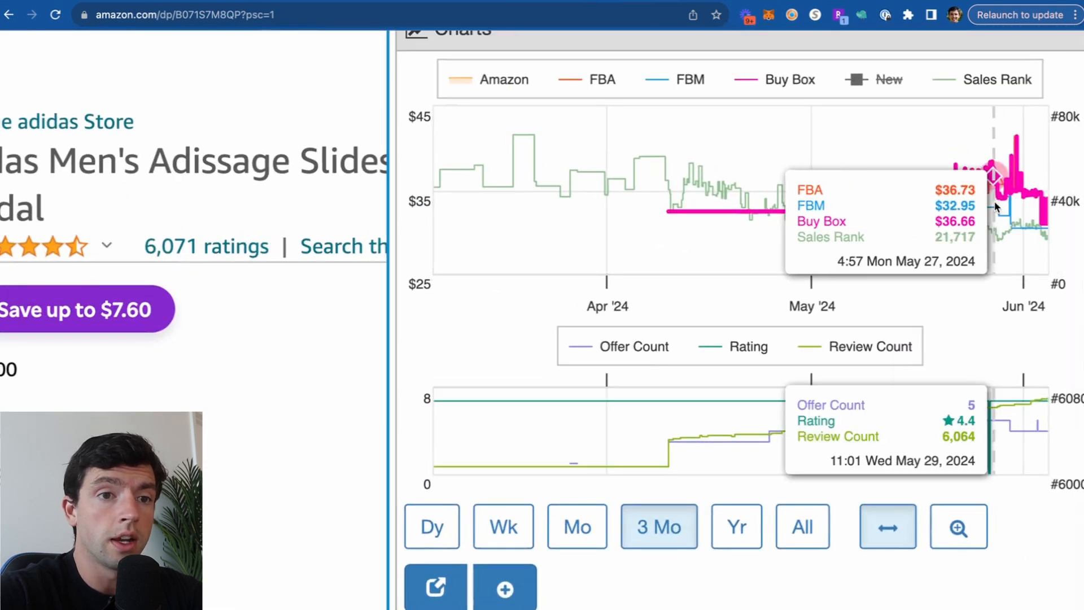
{"action": "mouse_move", "coordinate": [1029, 285]}
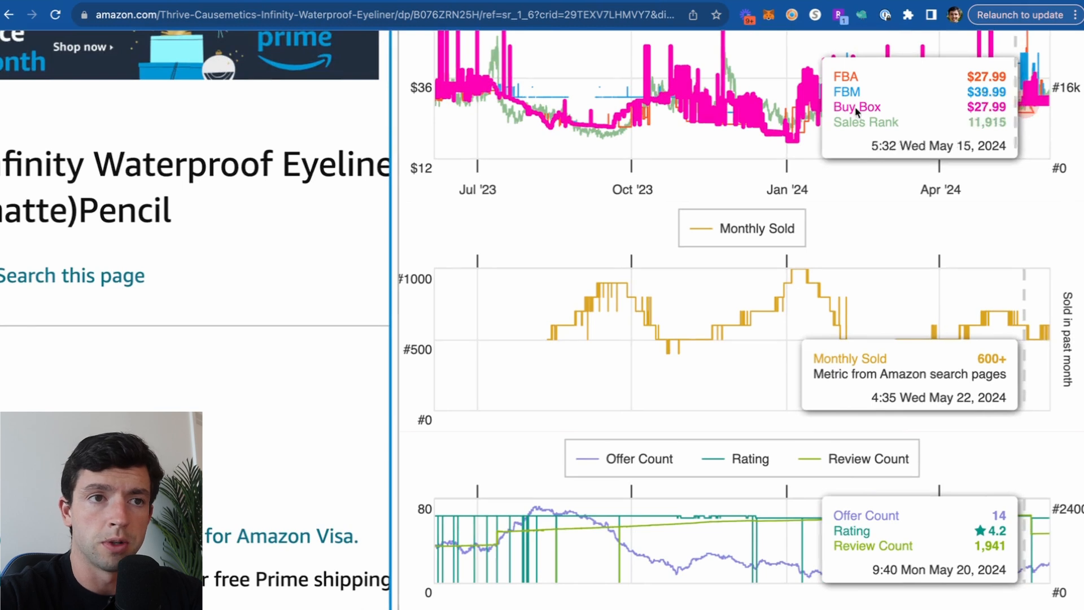
{"action": "mouse_move", "coordinate": [801, 102]}
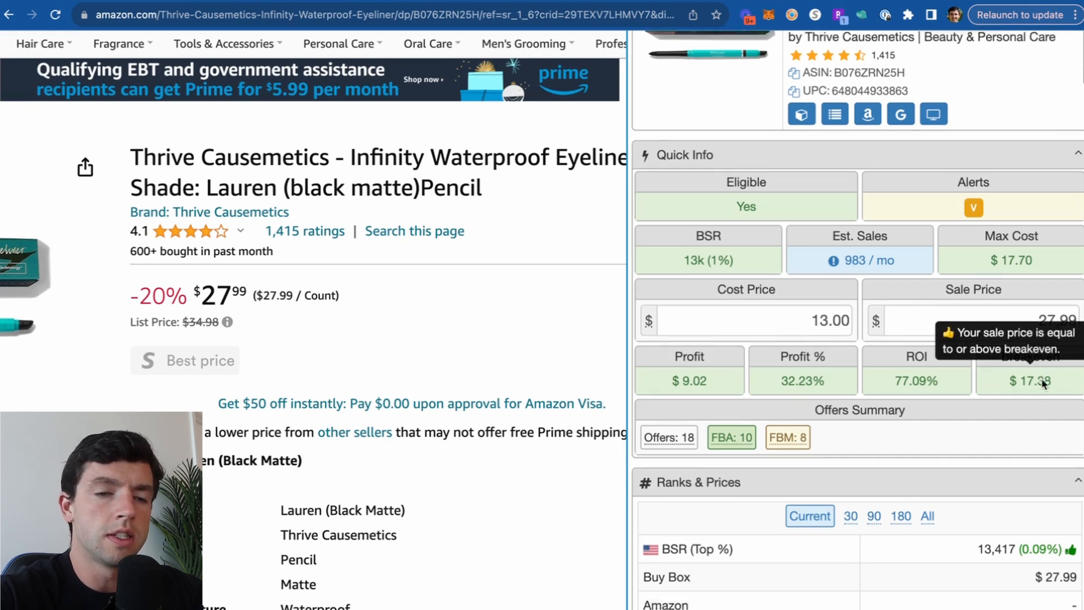
Switch fulfilment to FBM and test a $4 cost, showing $8.09 profit
{"action": "scroll", "scroll_direction": "down", "scroll_amount": 3}
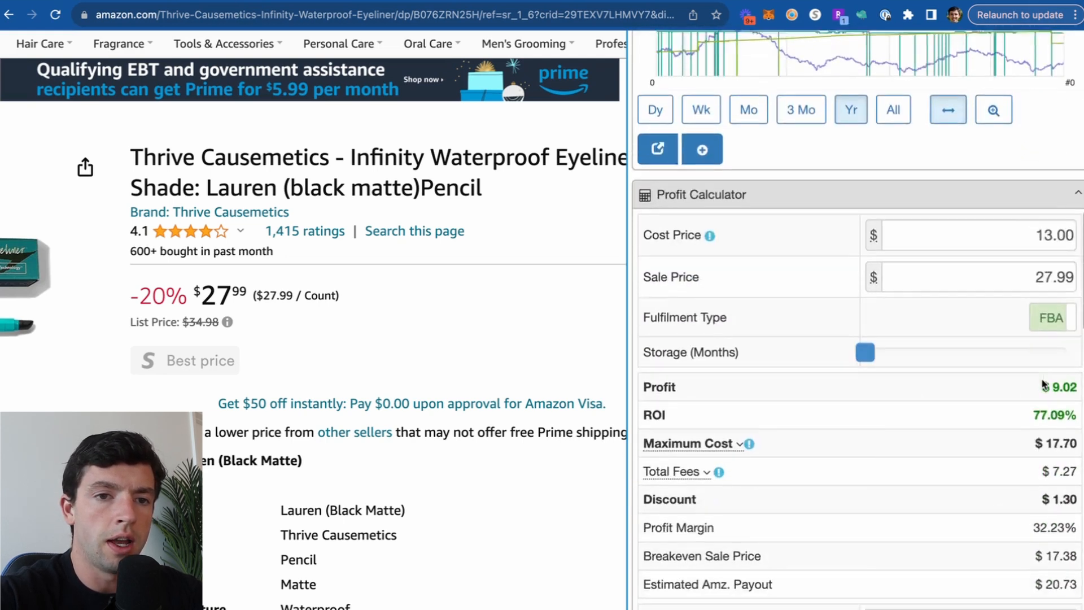
{"action": "scroll", "scroll_direction": "down", "scroll_amount": 3}
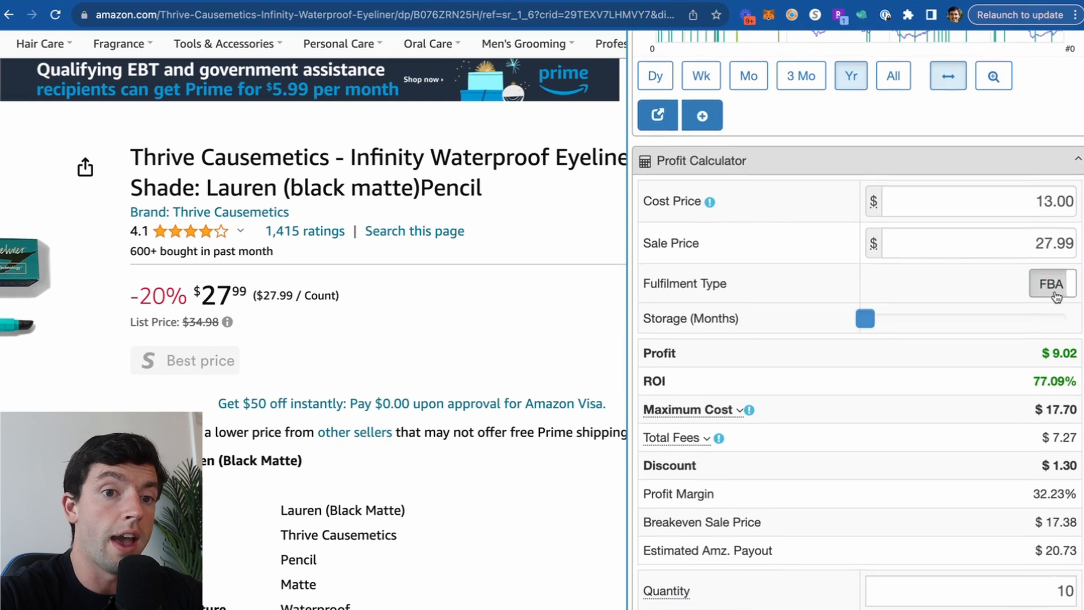
{"action": "left_click", "coordinate": [1051, 284]}
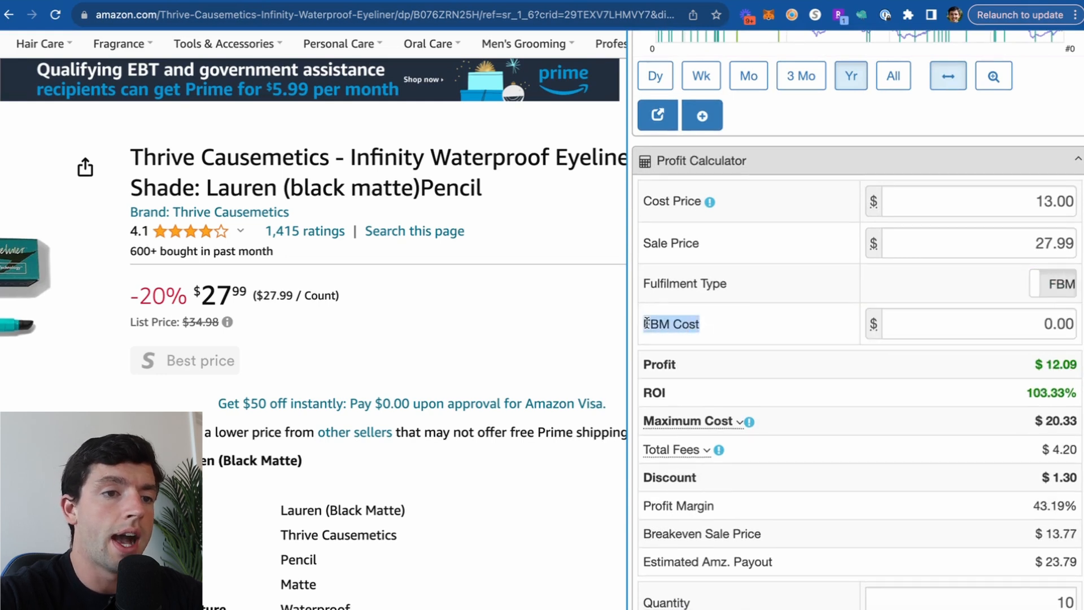
{"action": "scroll", "scroll_direction": "down", "scroll_amount": 3}
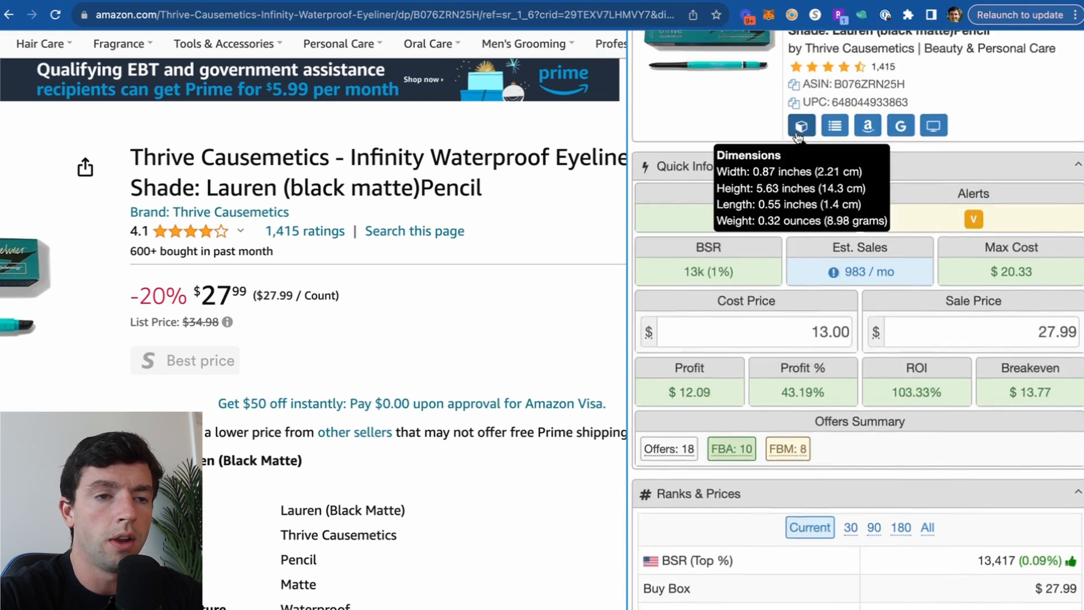
{"action": "scroll", "scroll_direction": "down", "scroll_amount": 3}
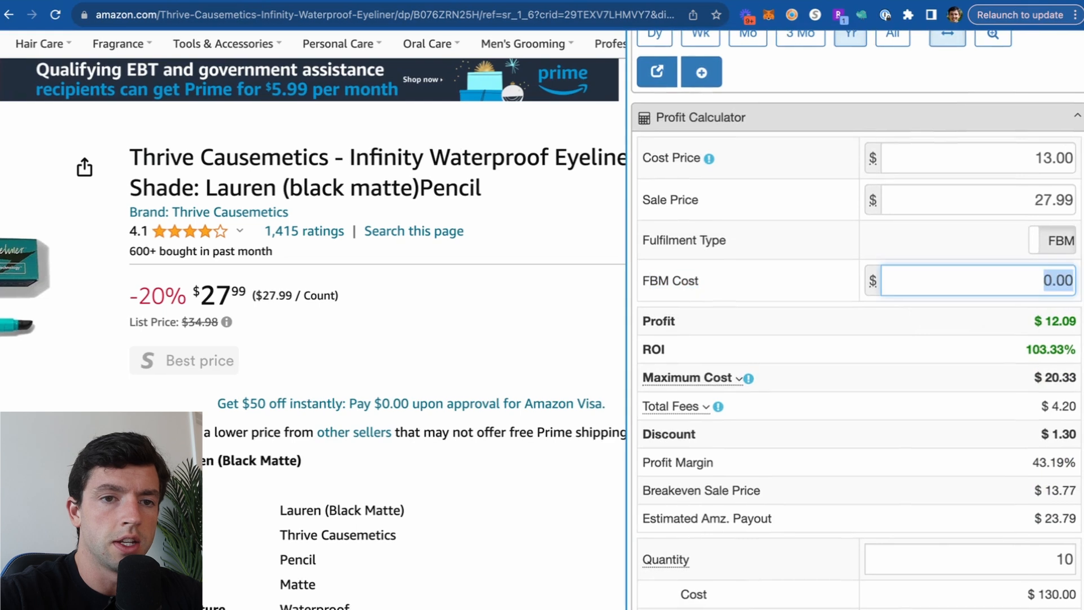
{"action": "type", "text": "4"}
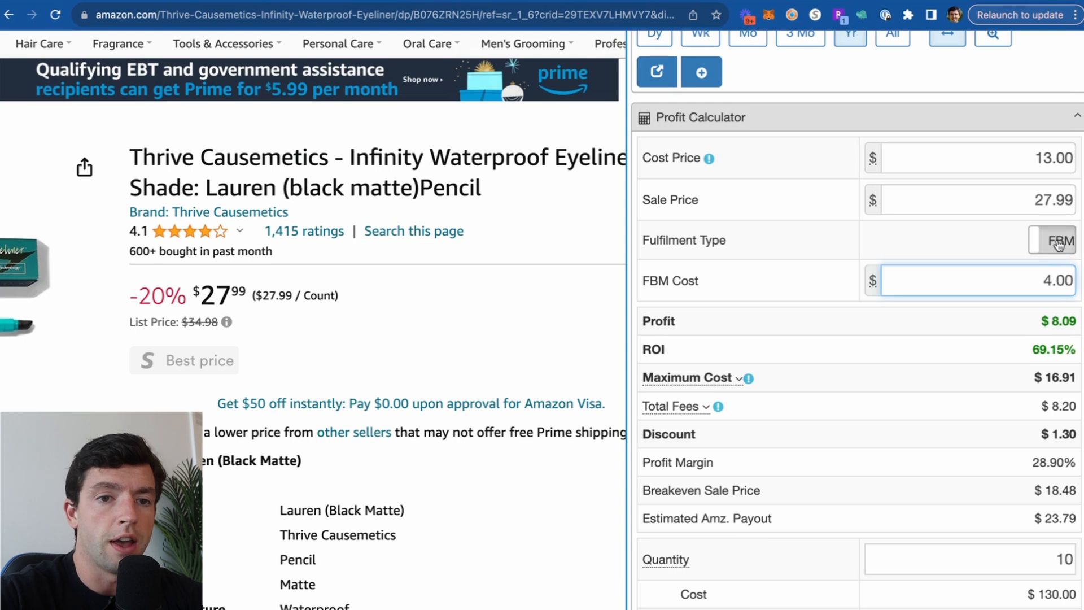
Toggle fulfilment between FBA and FBM, ending on FBA at $9.02 profit
{"action": "left_click", "coordinate": [1050, 239]}
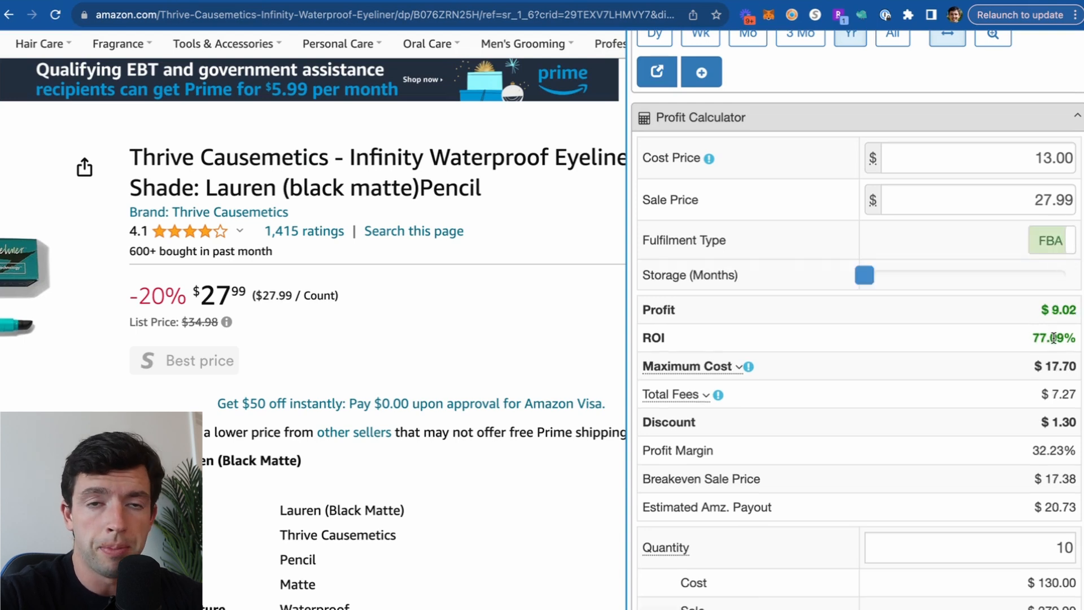
{"action": "left_click", "coordinate": [1048, 240]}
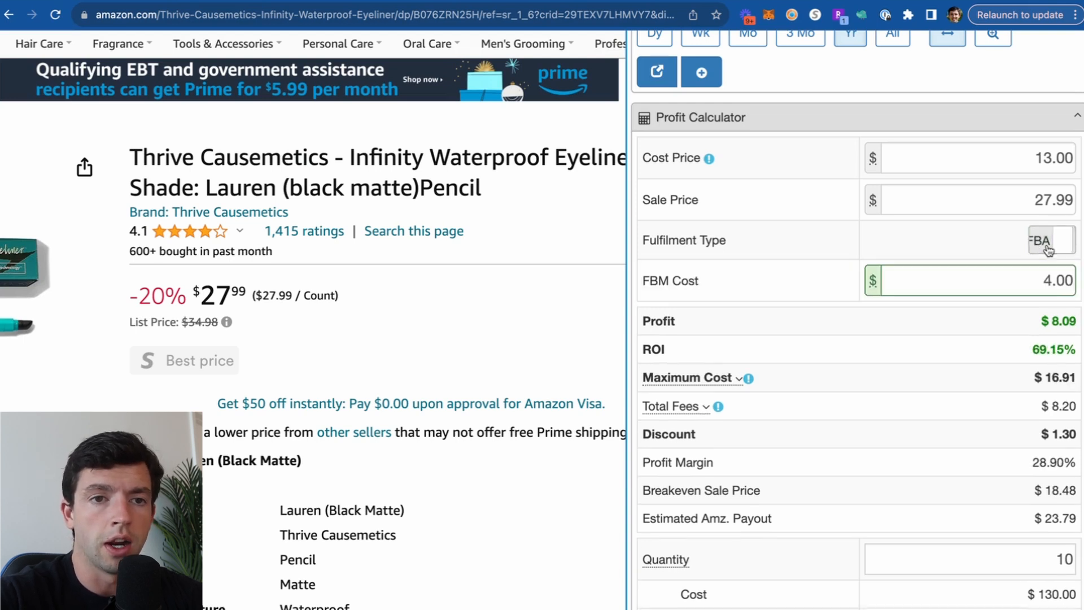
{"action": "left_click", "coordinate": [1049, 240]}
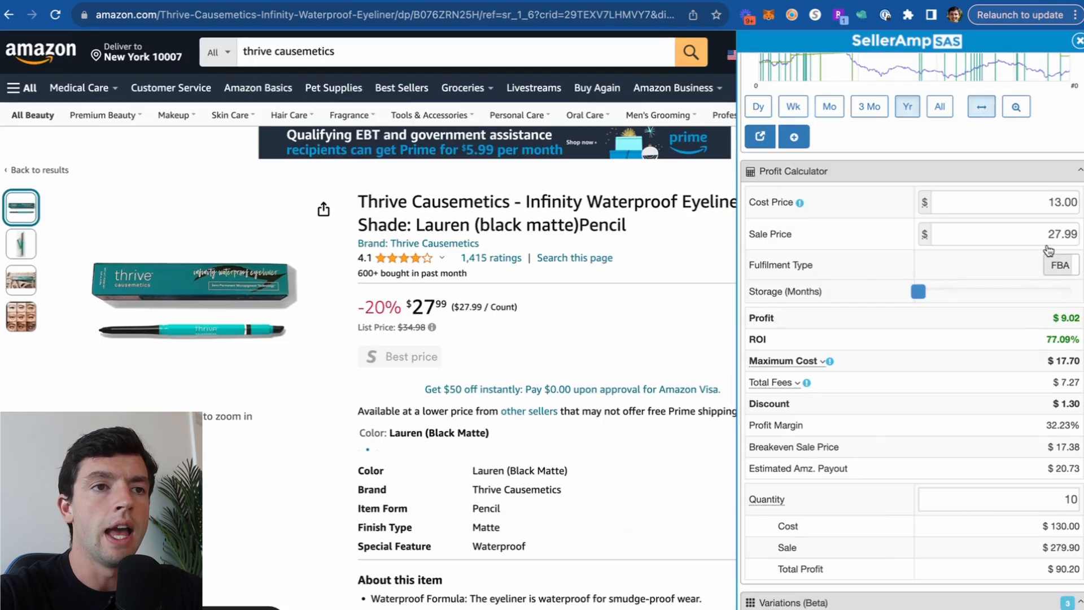
Scroll down to the eyeliner's Offers table of FBM and FBA sellers
{"action": "scroll", "scroll_direction": "down", "scroll_amount": 3}
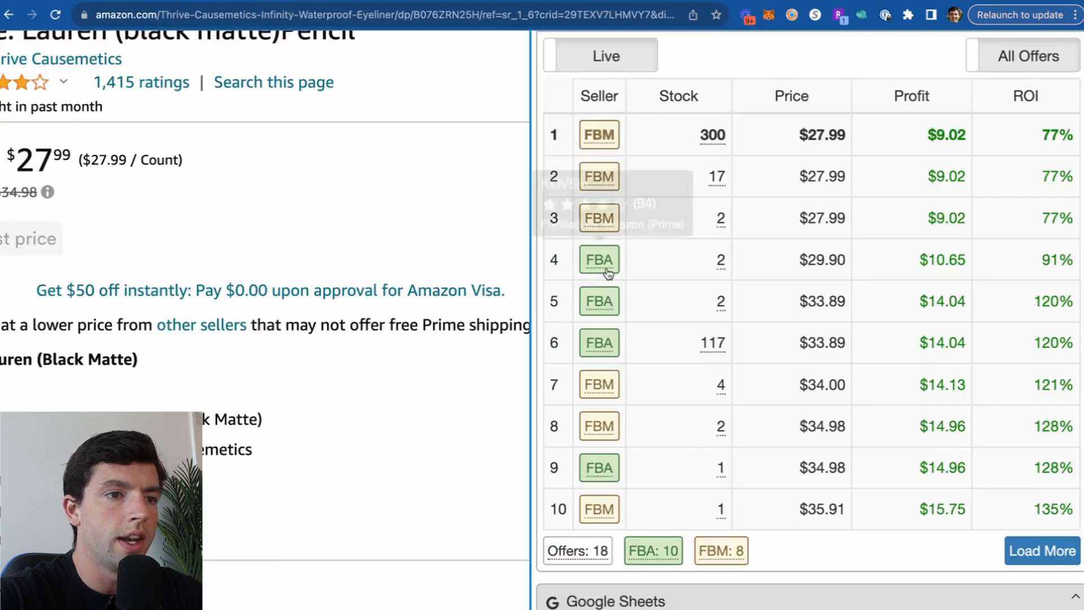
{"action": "mouse_move", "coordinate": [599, 342]}
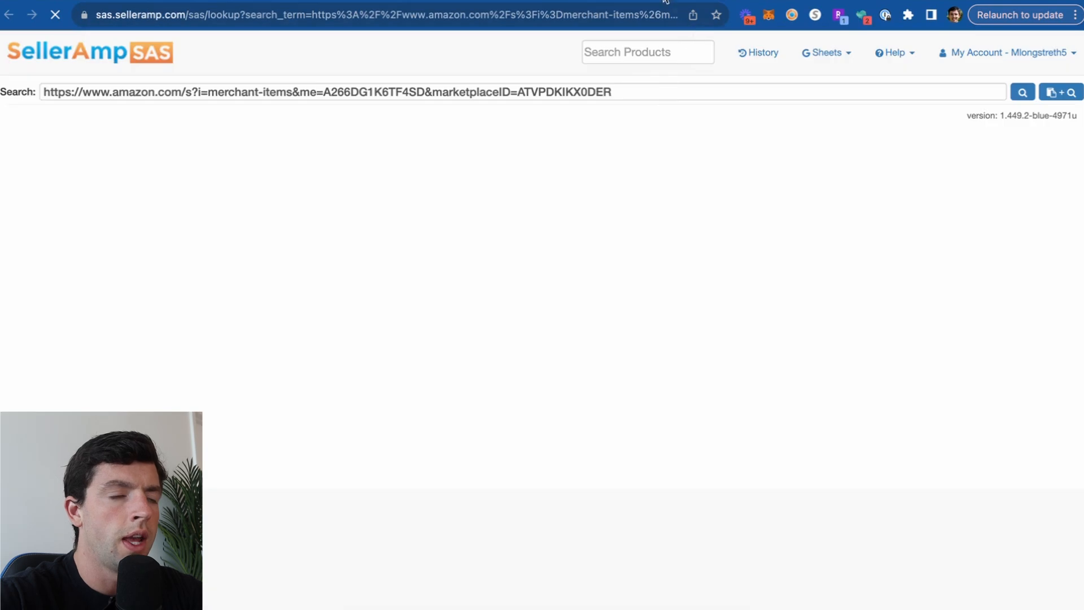
Load the Samza Store storefront, filter to Pampered Chef, and browse the results and charts
{"action": "left_click", "coordinate": [1022, 91]}
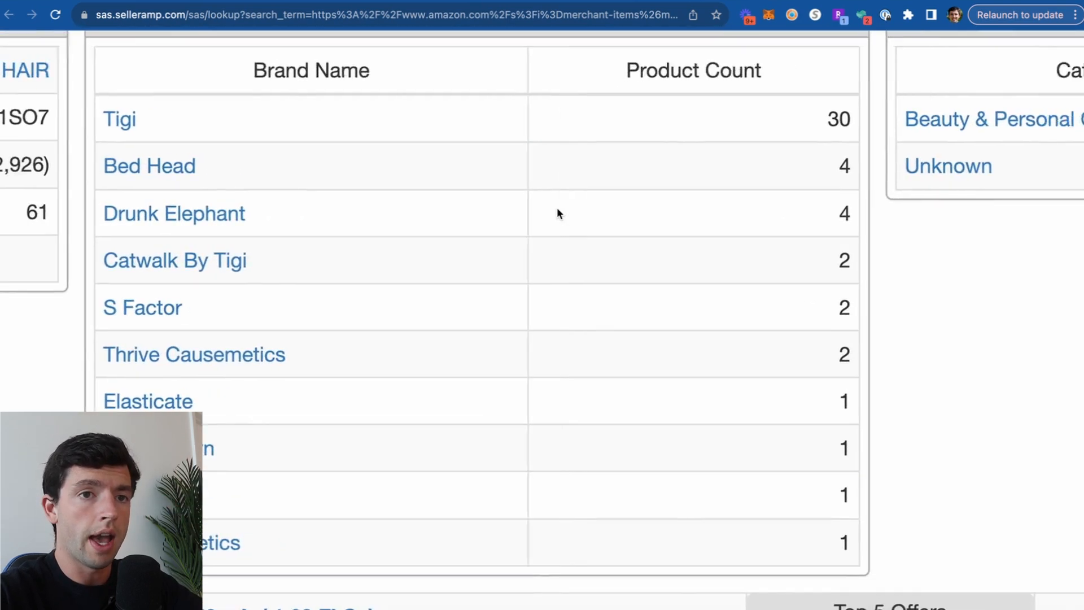
{"action": "scroll", "scroll_direction": "right", "scroll_amount": 3}
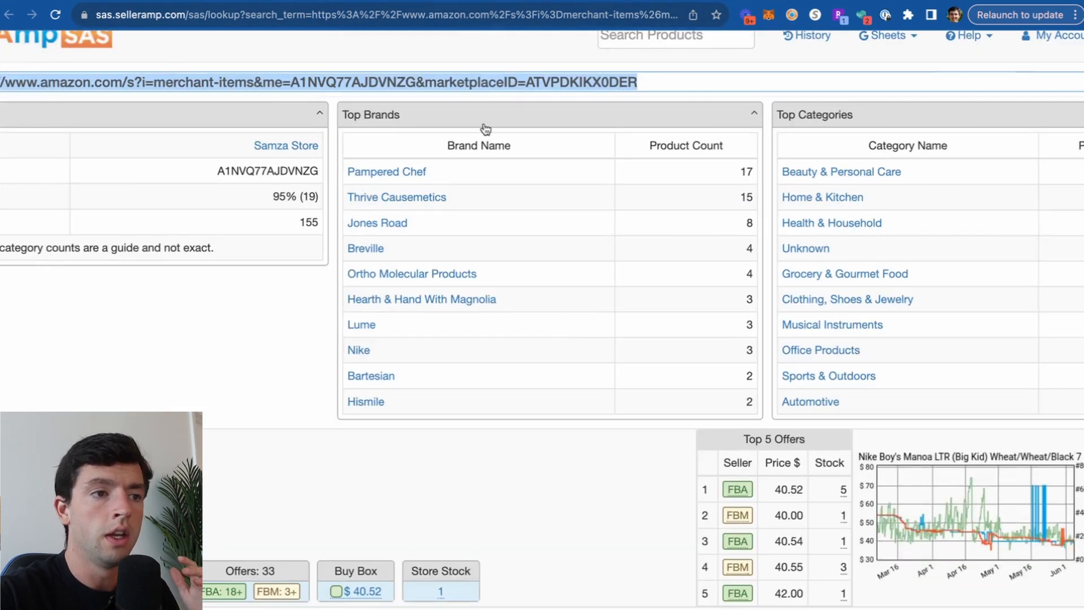
{"action": "left_click", "coordinate": [387, 172]}
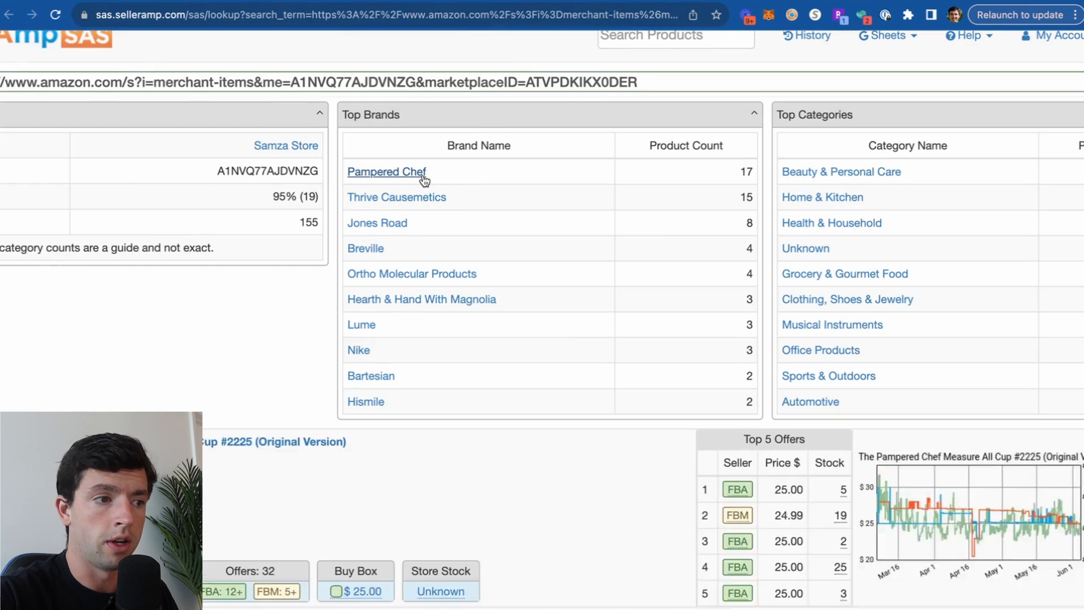
{"action": "scroll", "scroll_direction": "down", "scroll_amount": 3}
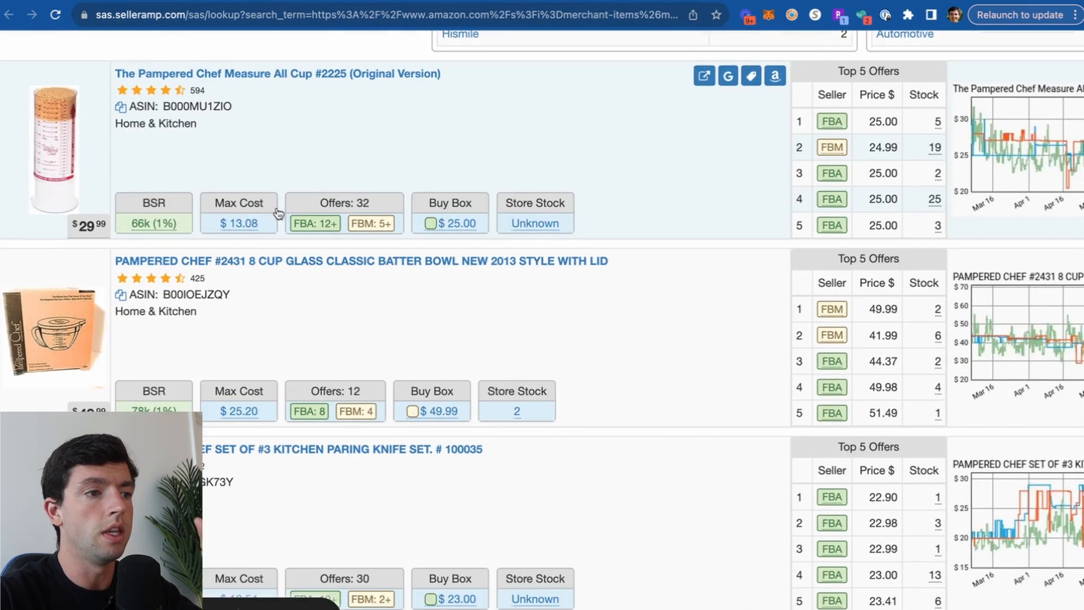
{"action": "mouse_move", "coordinate": [148, 235]}
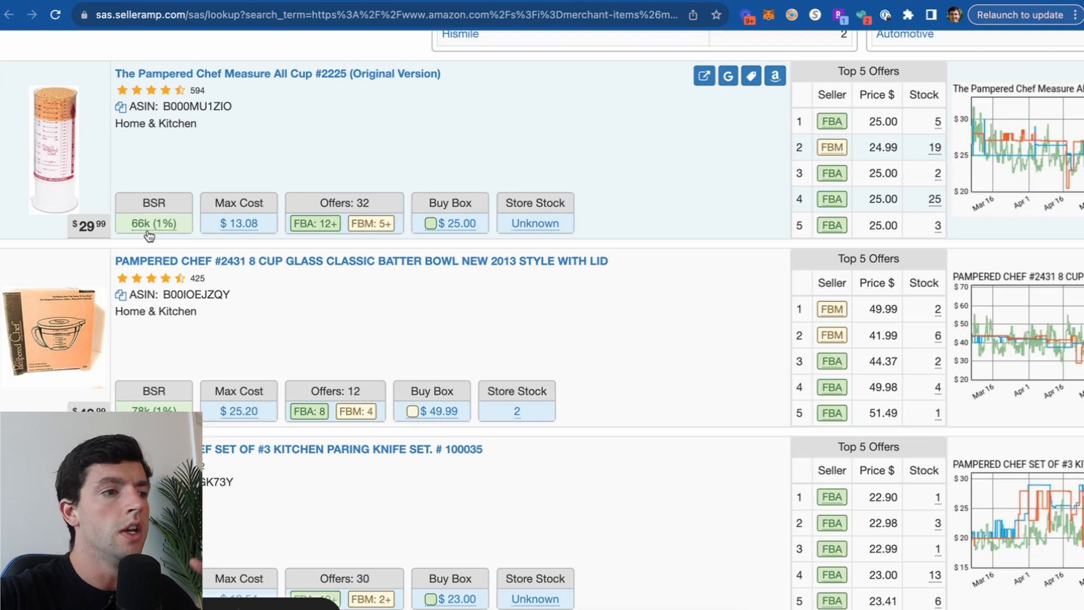
{"action": "mouse_move", "coordinate": [153, 222]}
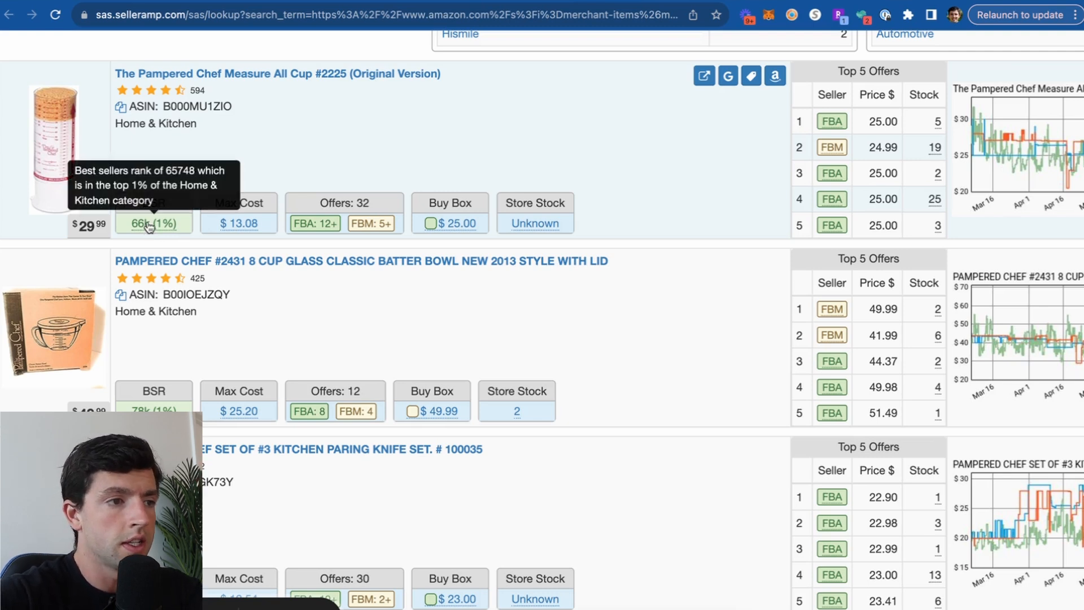
{"action": "mouse_move", "coordinate": [237, 222]}
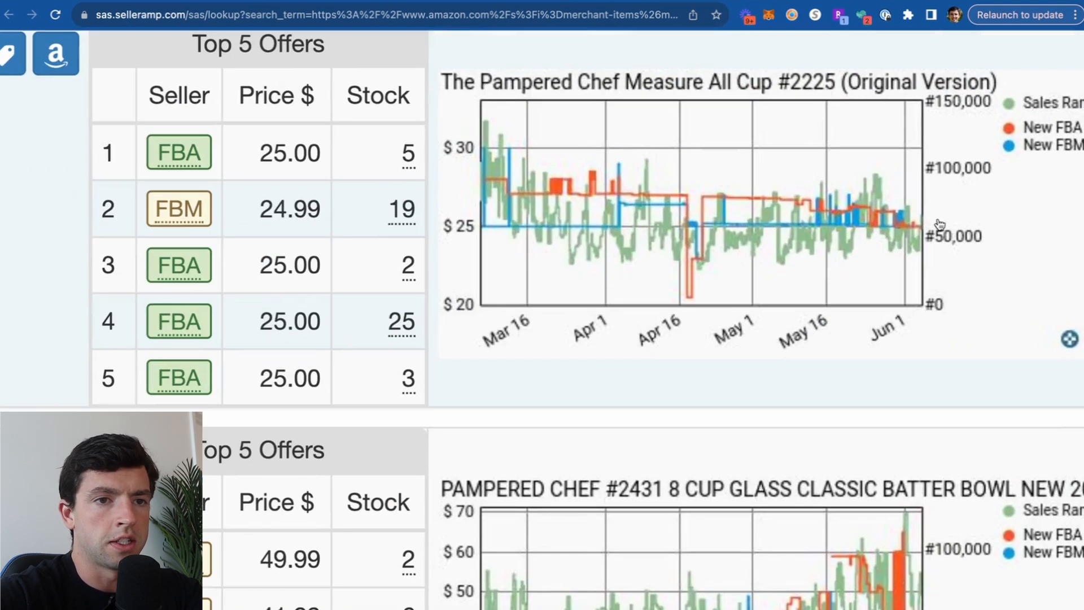
{"action": "scroll", "scroll_direction": "down", "scroll_amount": 3}
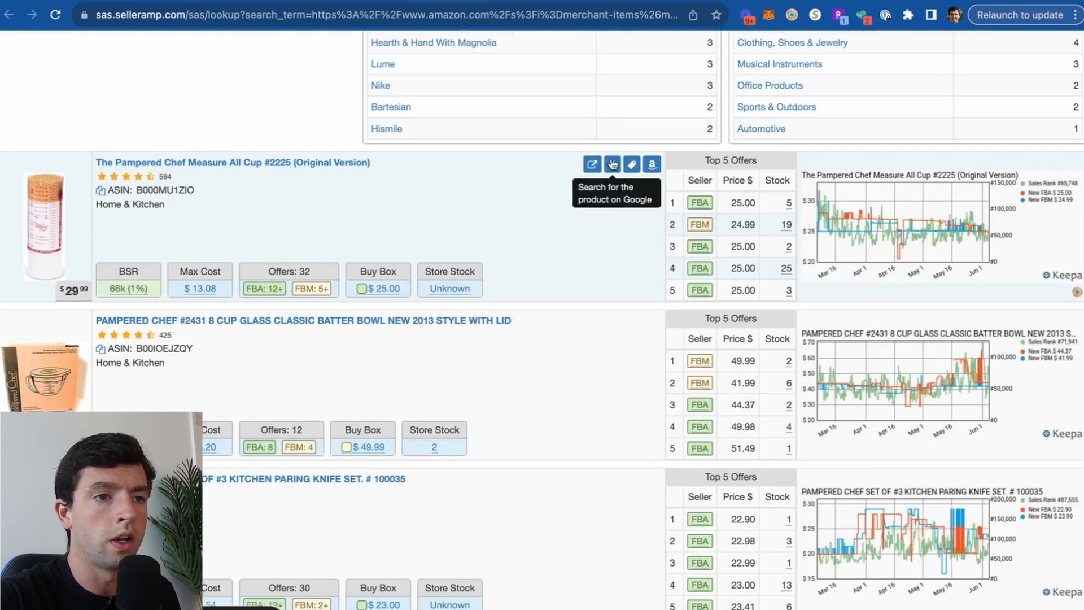
Browse the Nike and Lusso Supply storefront results, then return to the Thrive eyeliner listing
{"action": "left_click", "coordinate": [611, 163]}
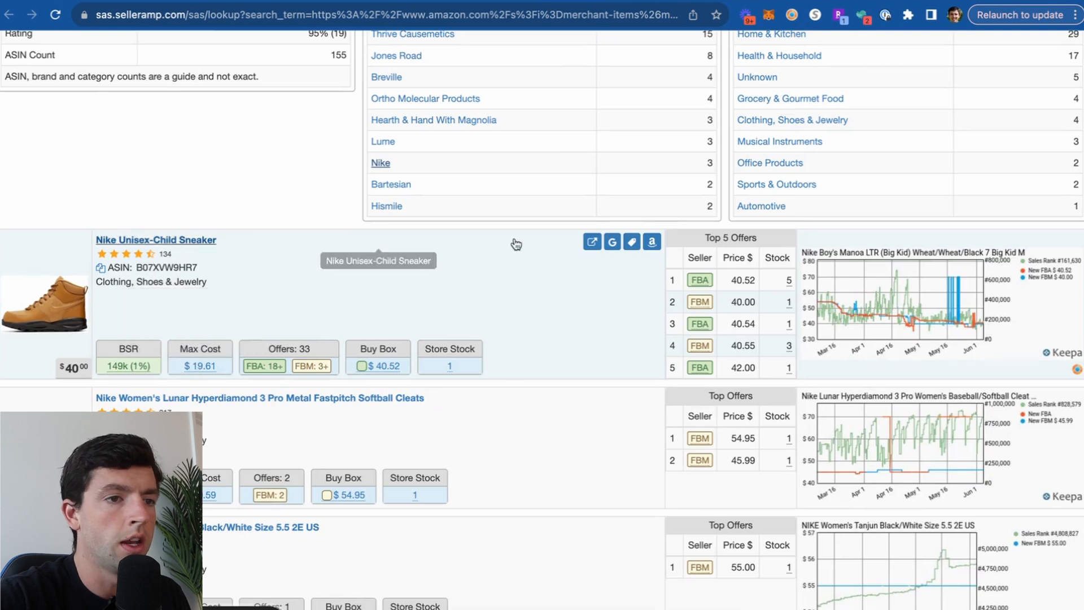
{"action": "left_click", "coordinate": [611, 241]}
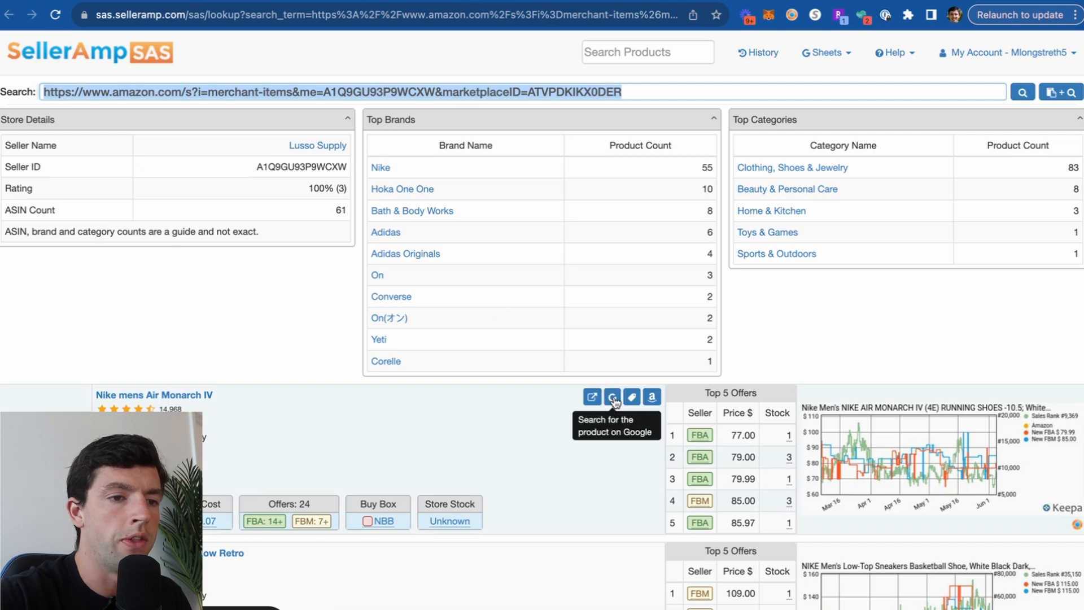
{"action": "left_click", "coordinate": [611, 400]}
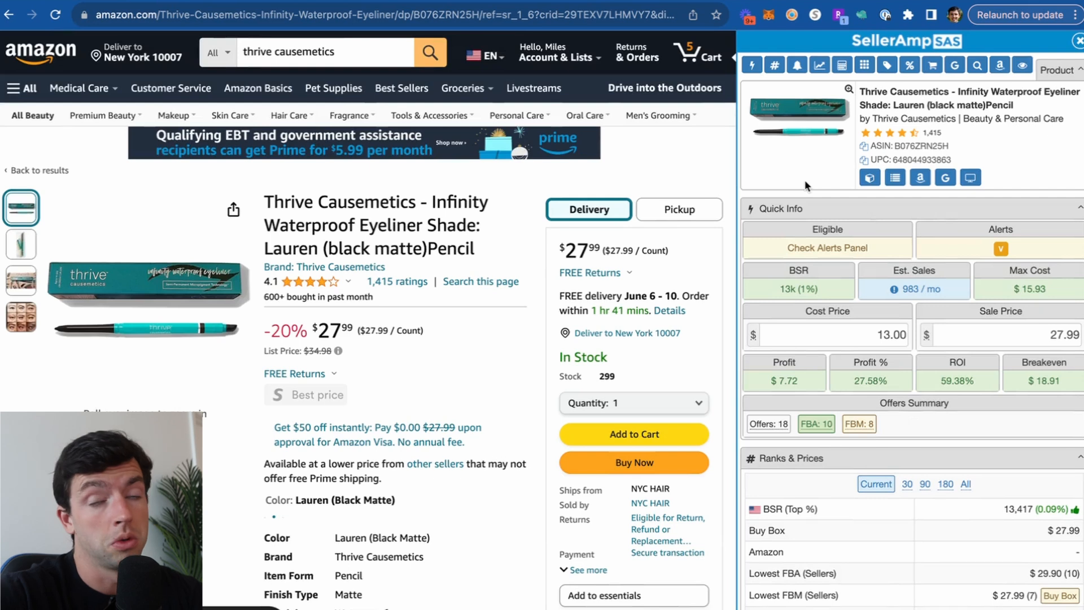
{"action": "mouse_move", "coordinate": [970, 178]}
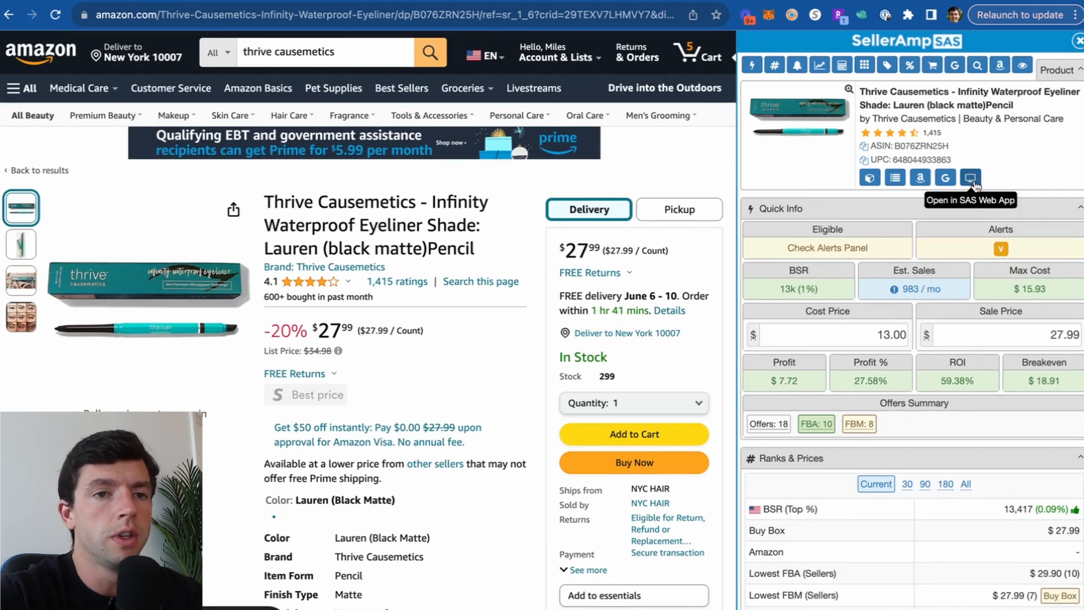
View ASIN B076ZRN25H in the SAS web app and scroll through its charts and offers
{"action": "left_click", "coordinate": [970, 177]}
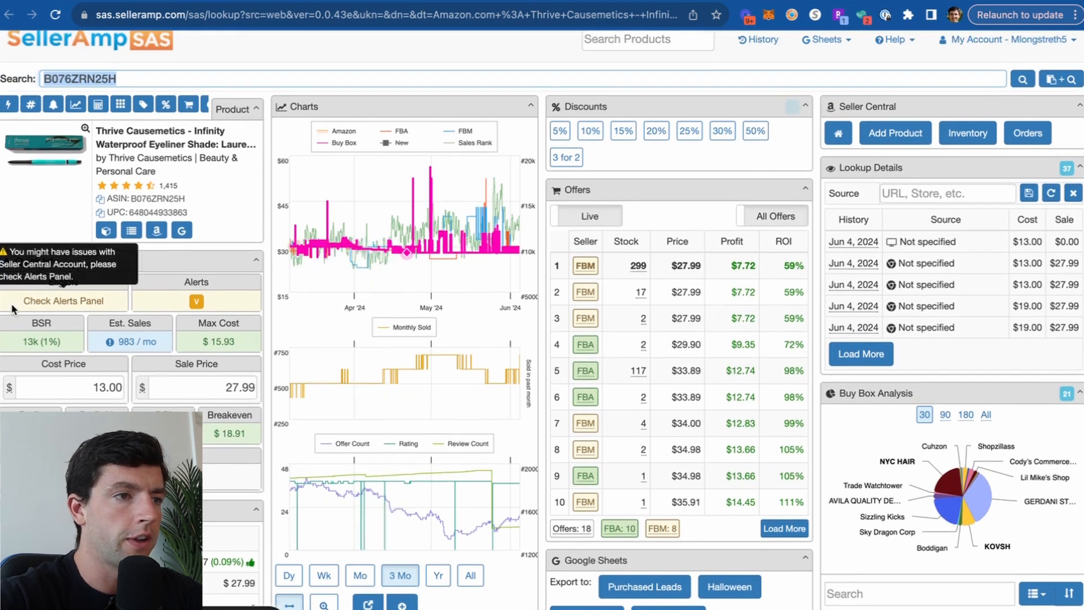
{"action": "mouse_move", "coordinate": [802, 399]}
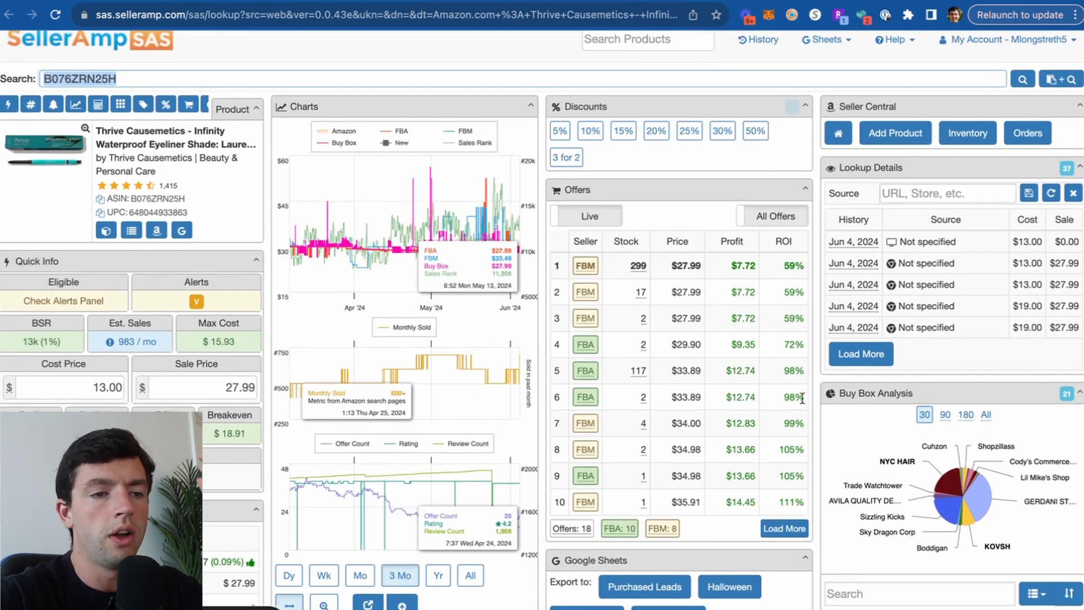
{"action": "scroll", "scroll_direction": "down", "scroll_amount": 3}
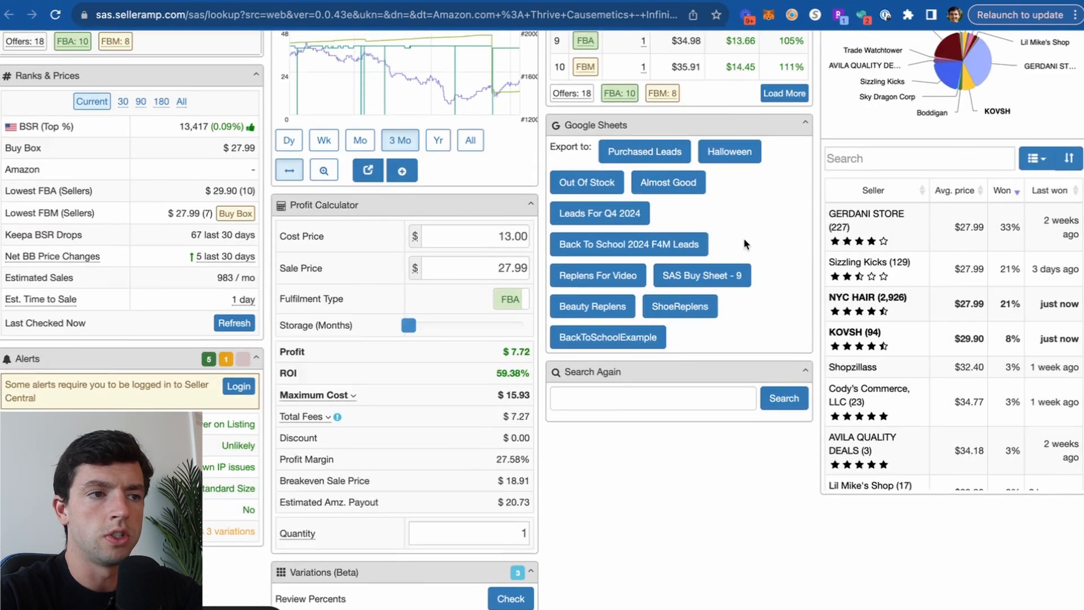
{"action": "scroll", "scroll_direction": "down", "scroll_amount": 3}
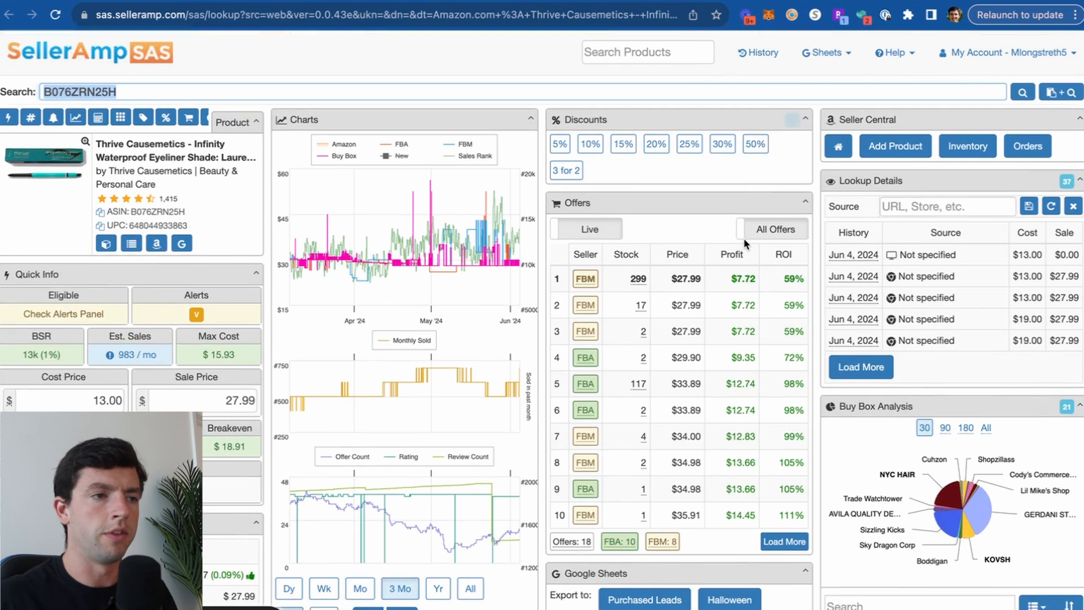